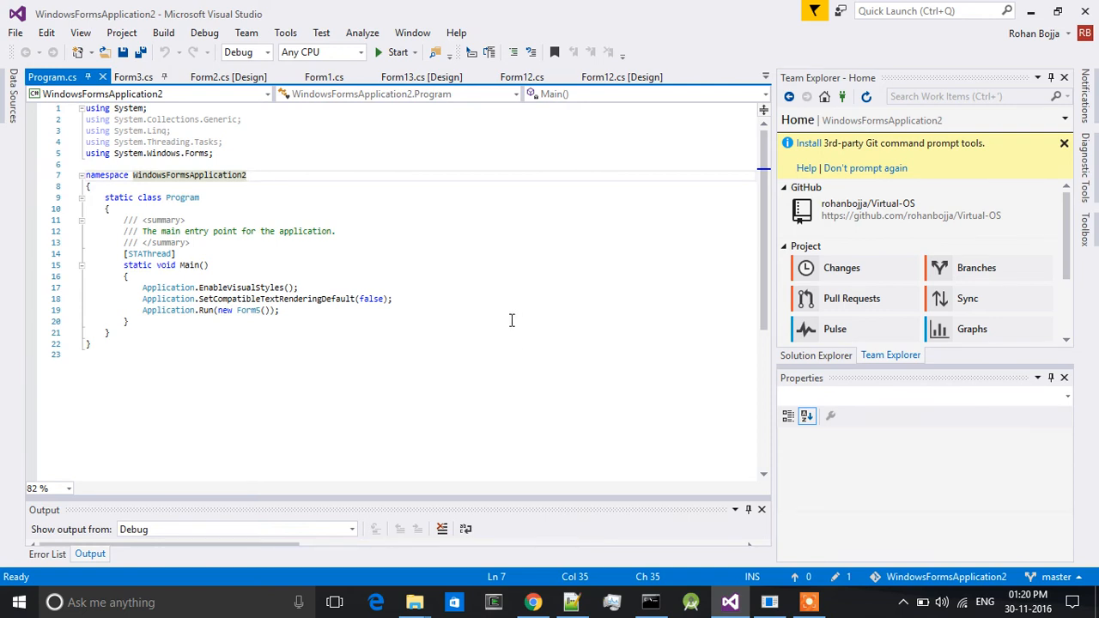
pyautogui.moveTo(515, 312)
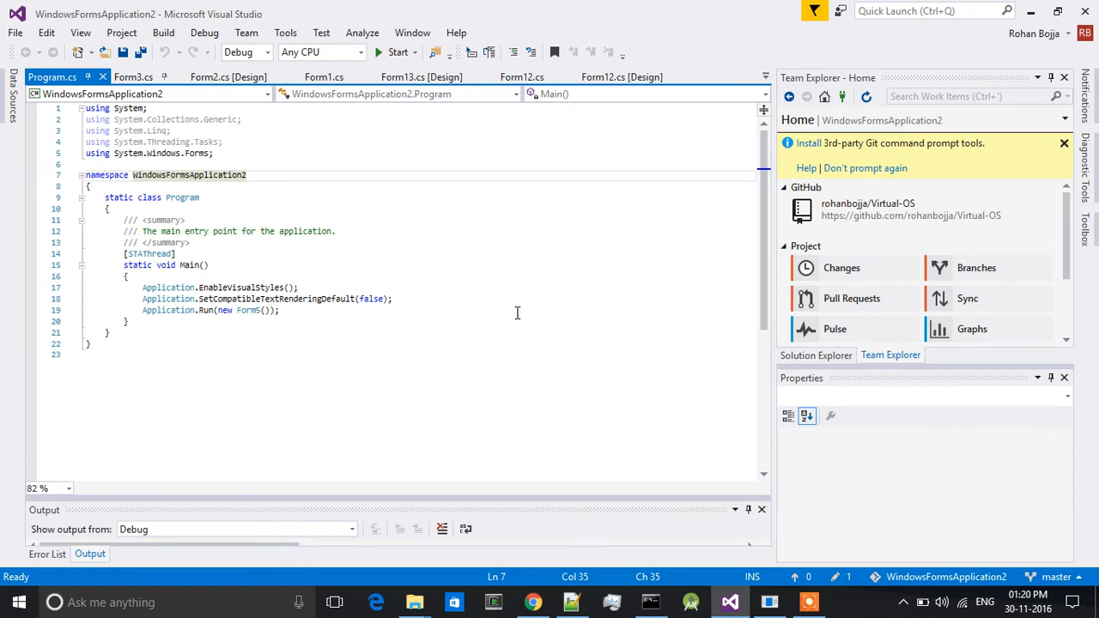
pyautogui.moveTo(398, 51)
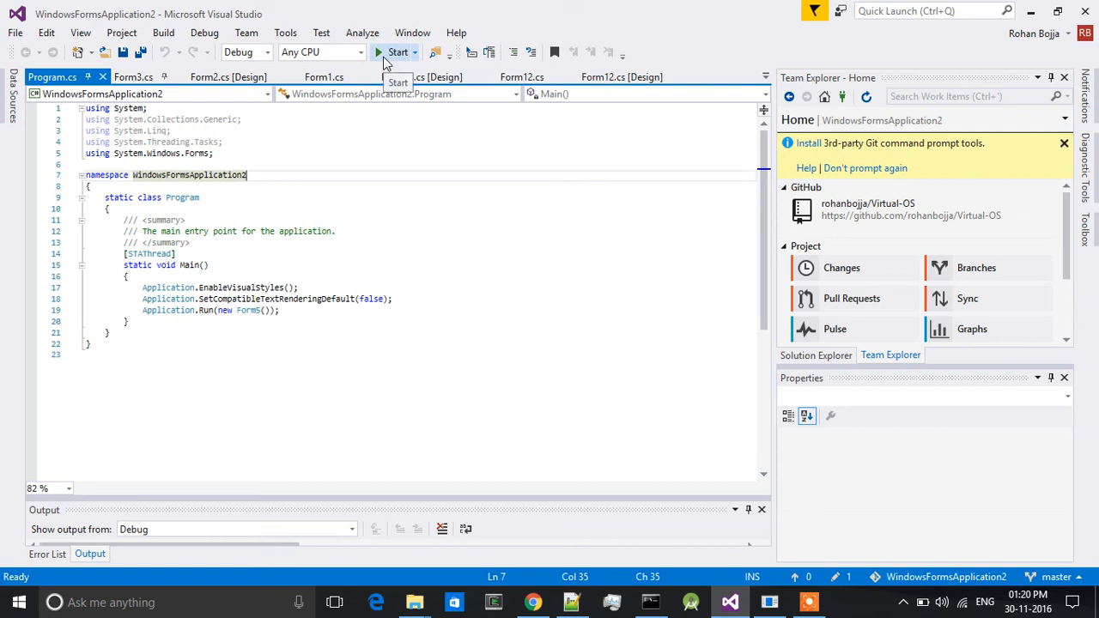
# Start the WindowsFormsApplication2 project from Visual Studio to launch the mini OS
pyautogui.click(396, 51)
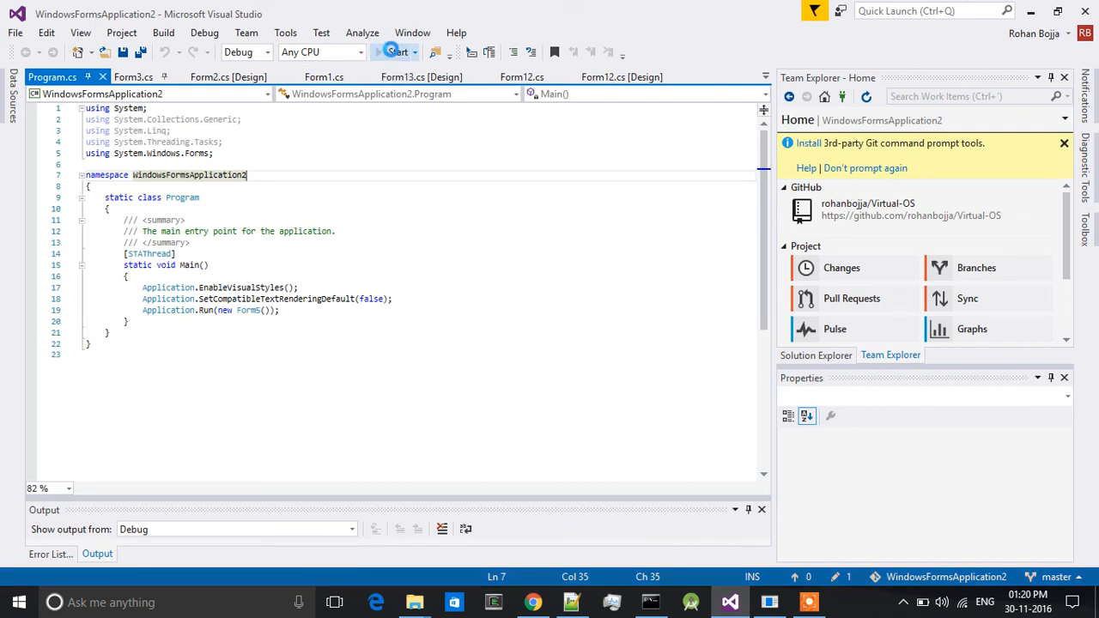
# Log in to Mini OS as admin to reach the desktop with the clock
pyautogui.click(395, 51)
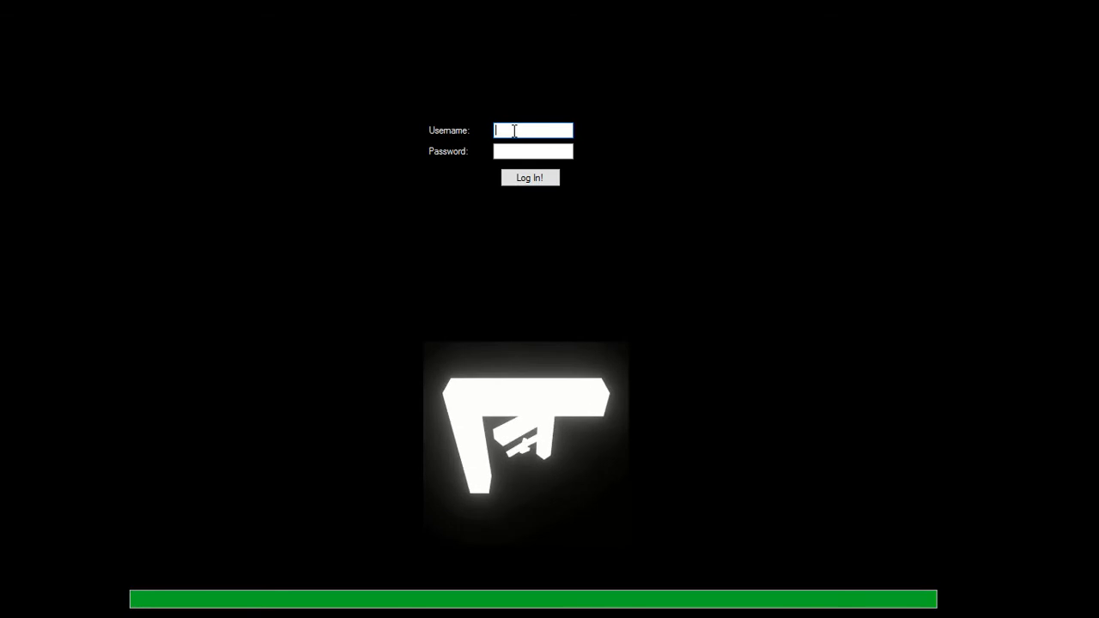
pyautogui.write('admin')
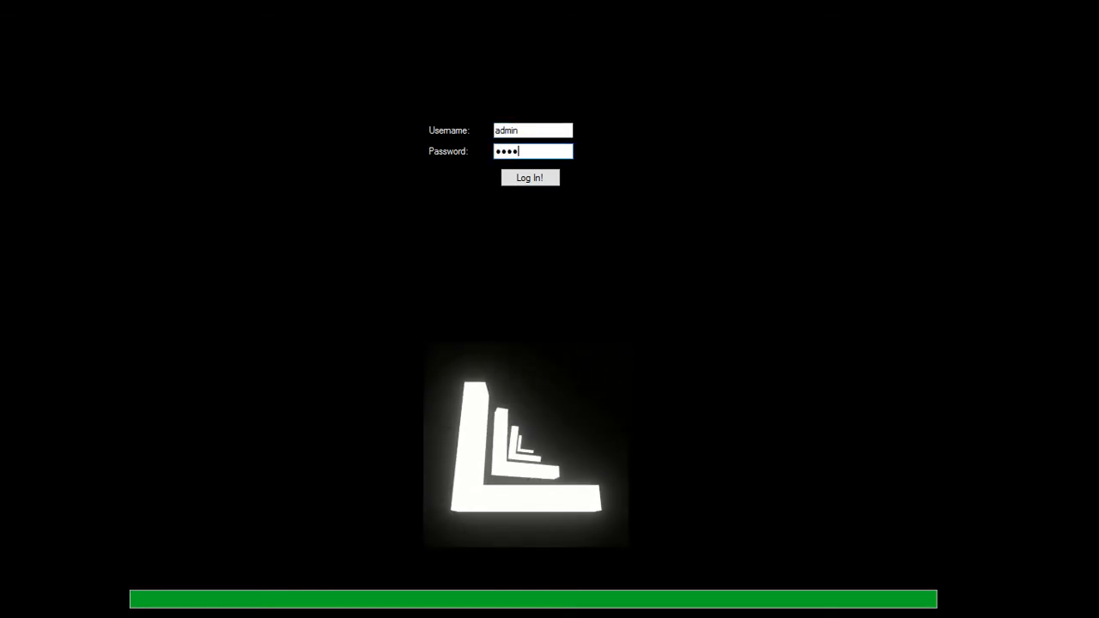
pyautogui.click(529, 177)
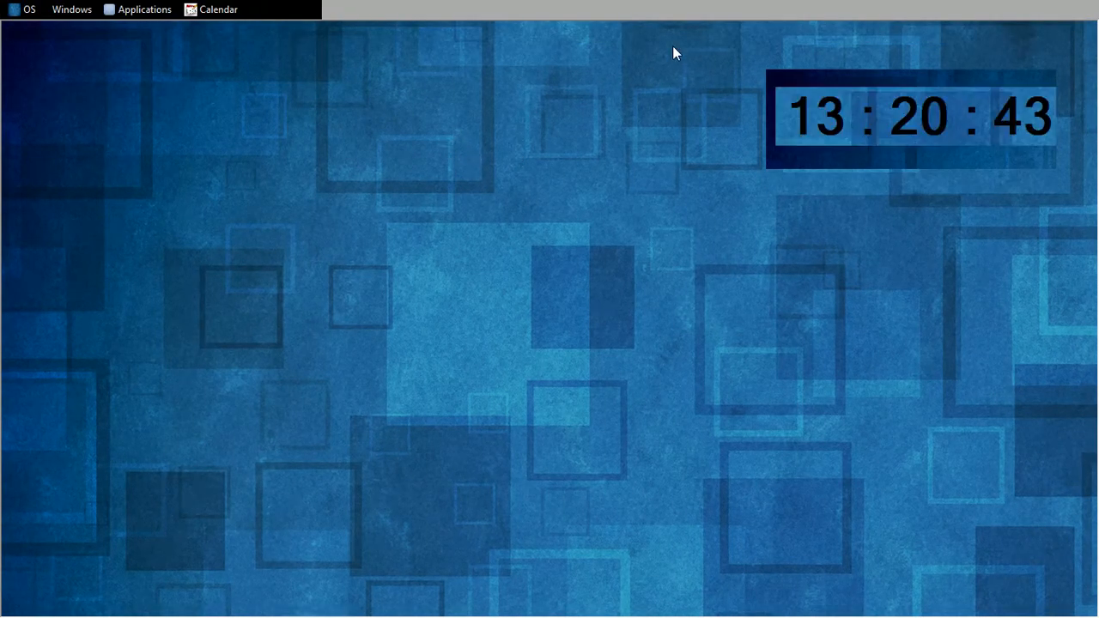
pyautogui.moveTo(729, 265)
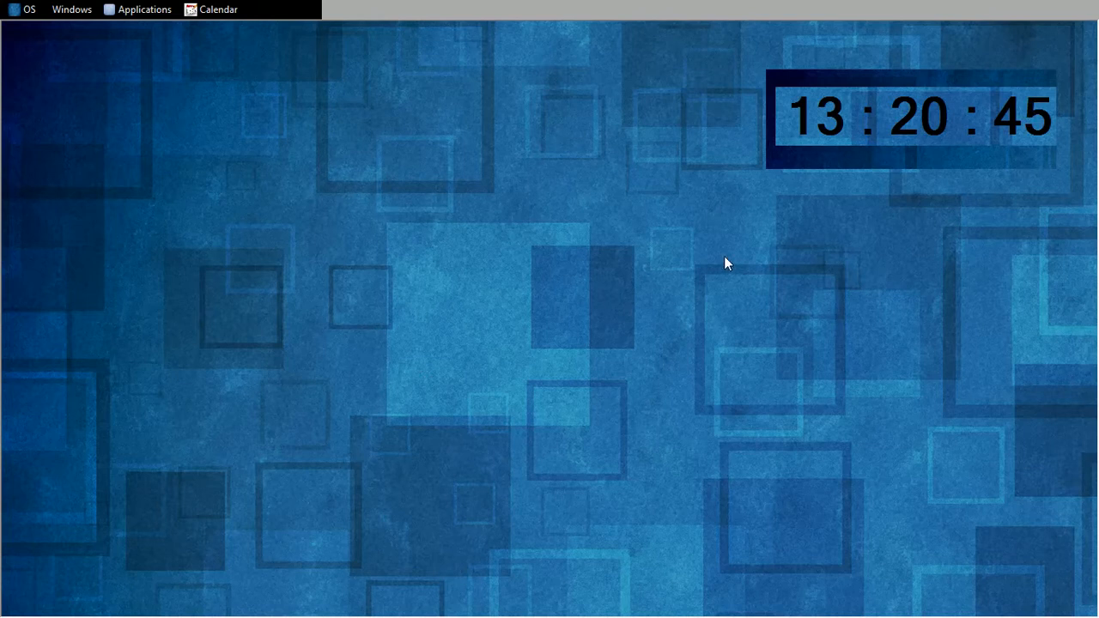
pyautogui.moveTo(901, 60)
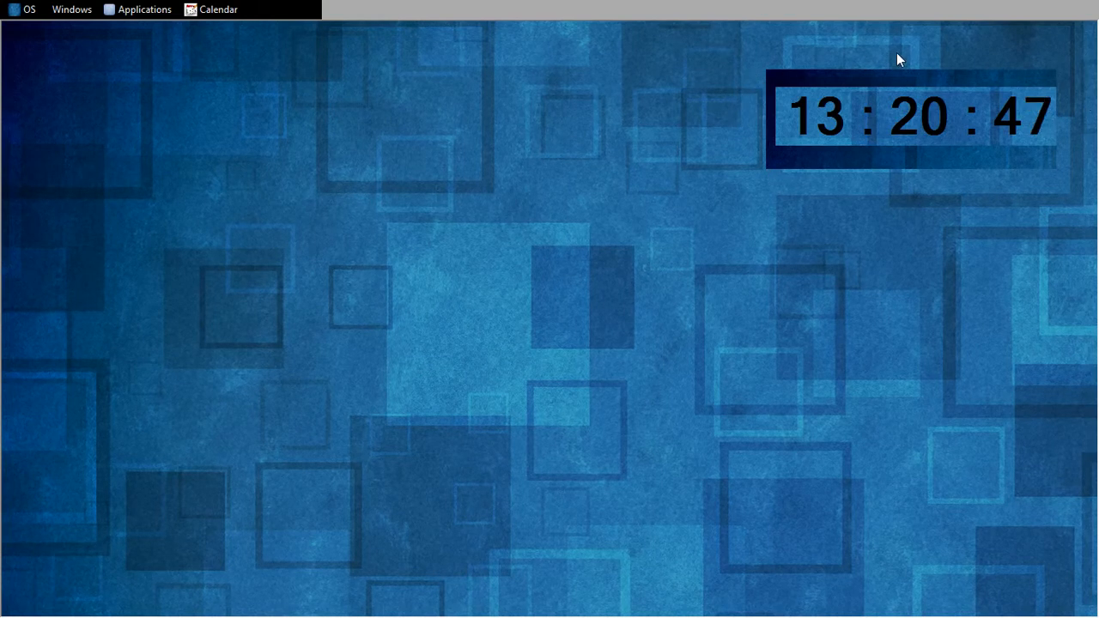
pyautogui.moveTo(885, 203)
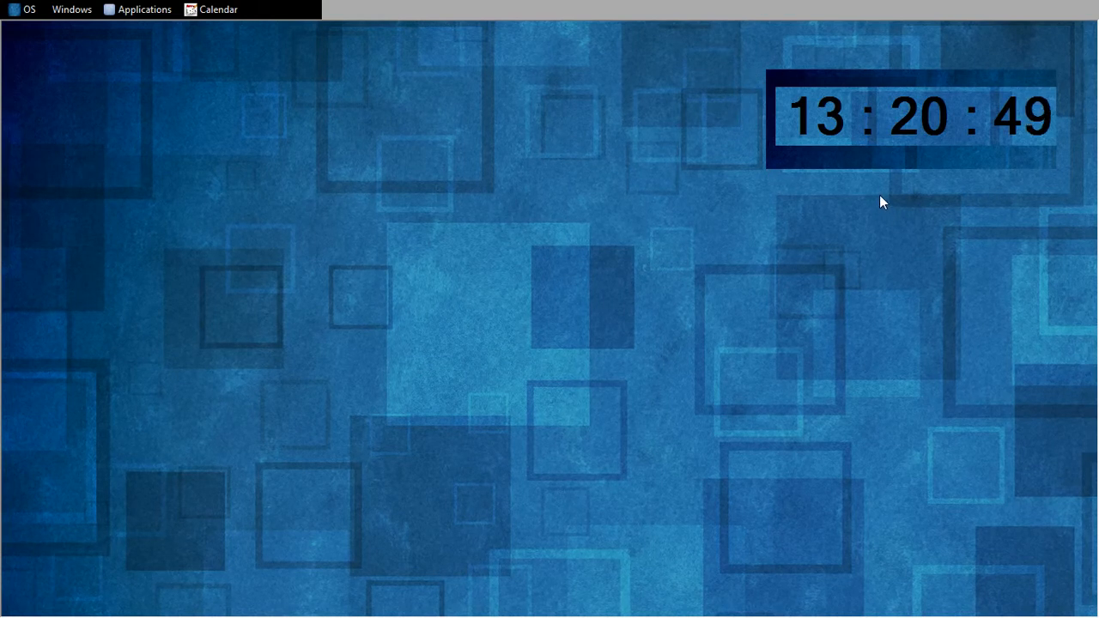
pyautogui.moveTo(855, 182)
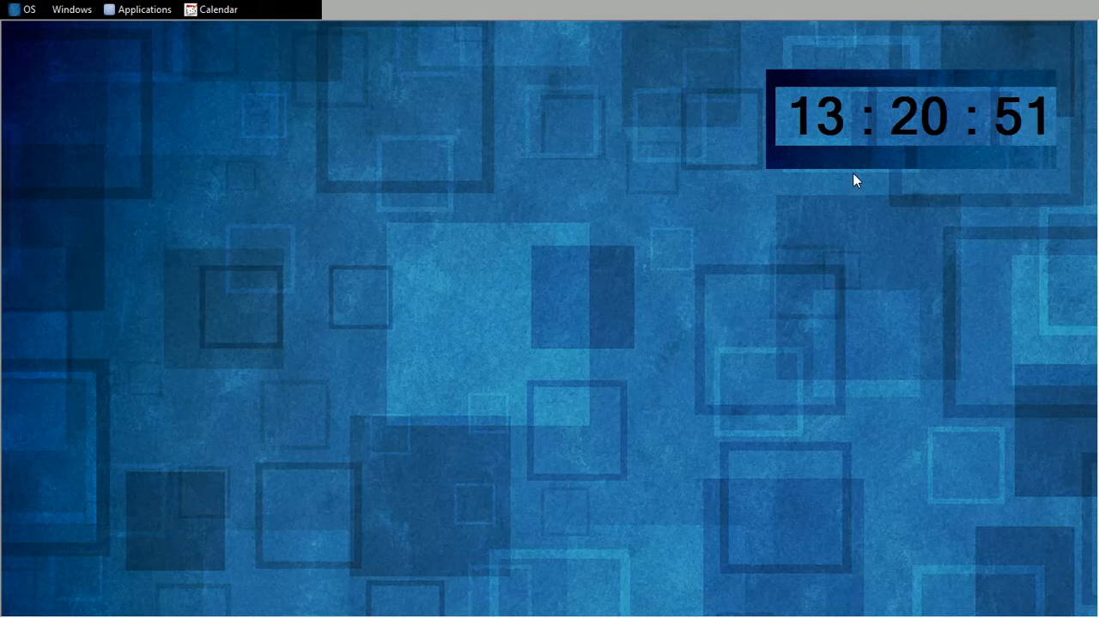
pyautogui.moveTo(151, 10)
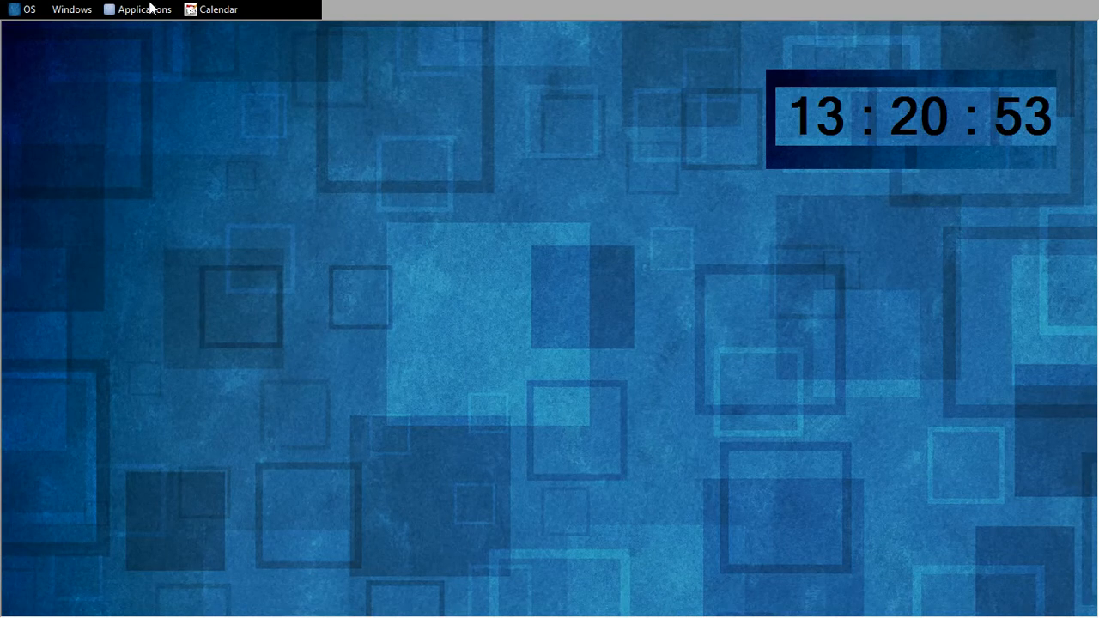
# Show the Applications menu listing Shell, Calculator, File manager, Media Player and Recycle Bin
pyautogui.click(143, 10)
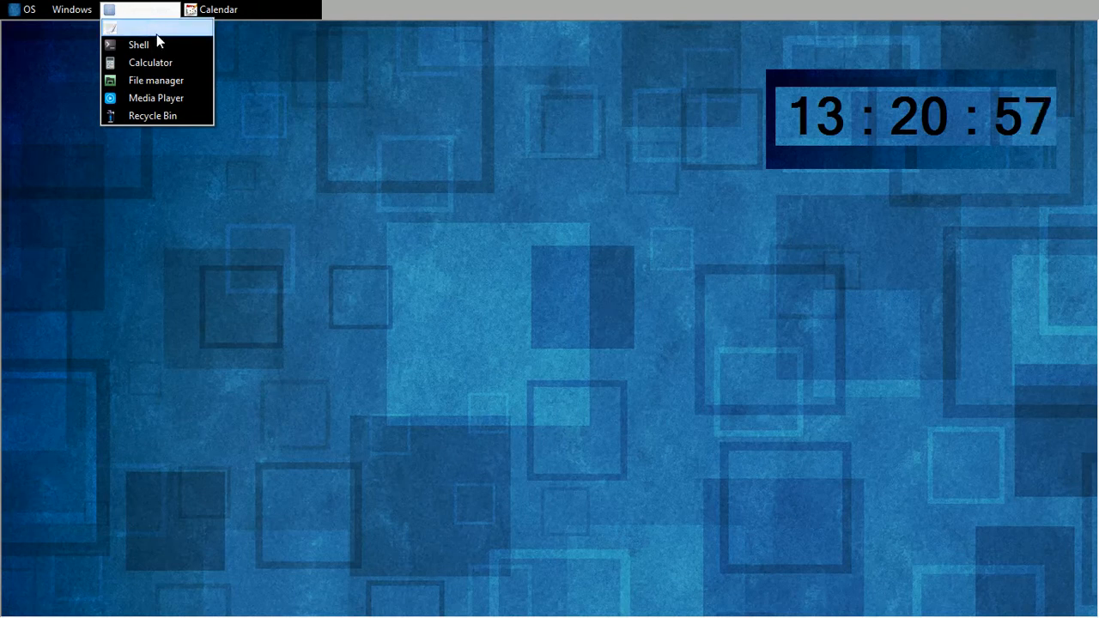
pyautogui.moveTo(180, 96)
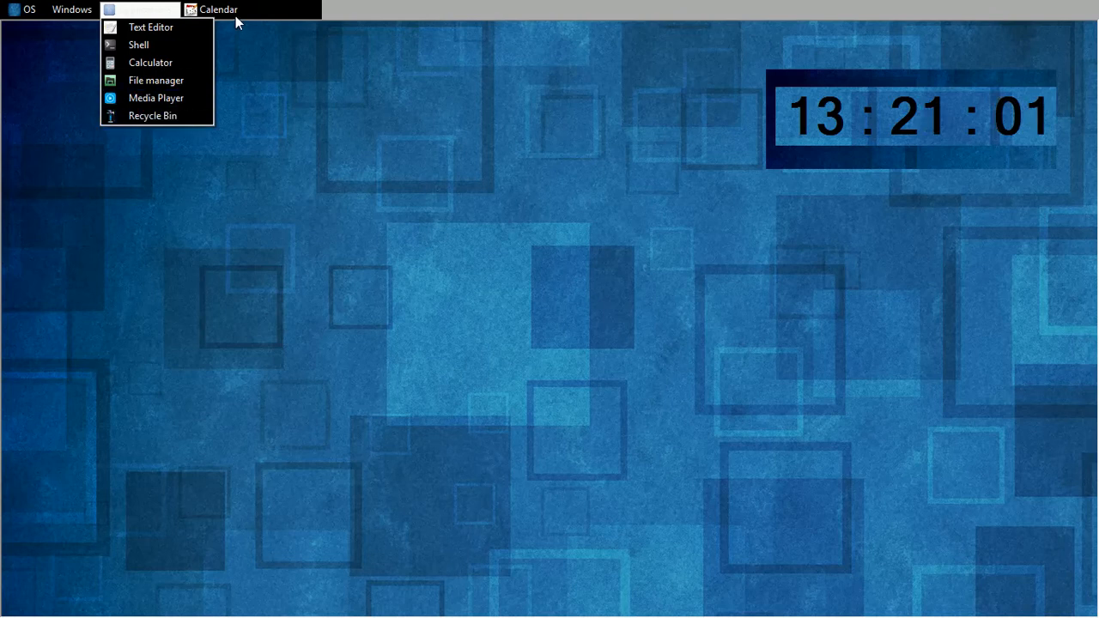
# Show the November 2016 calendar on the desktop's right side and reopen the applications list
pyautogui.click(218, 10)
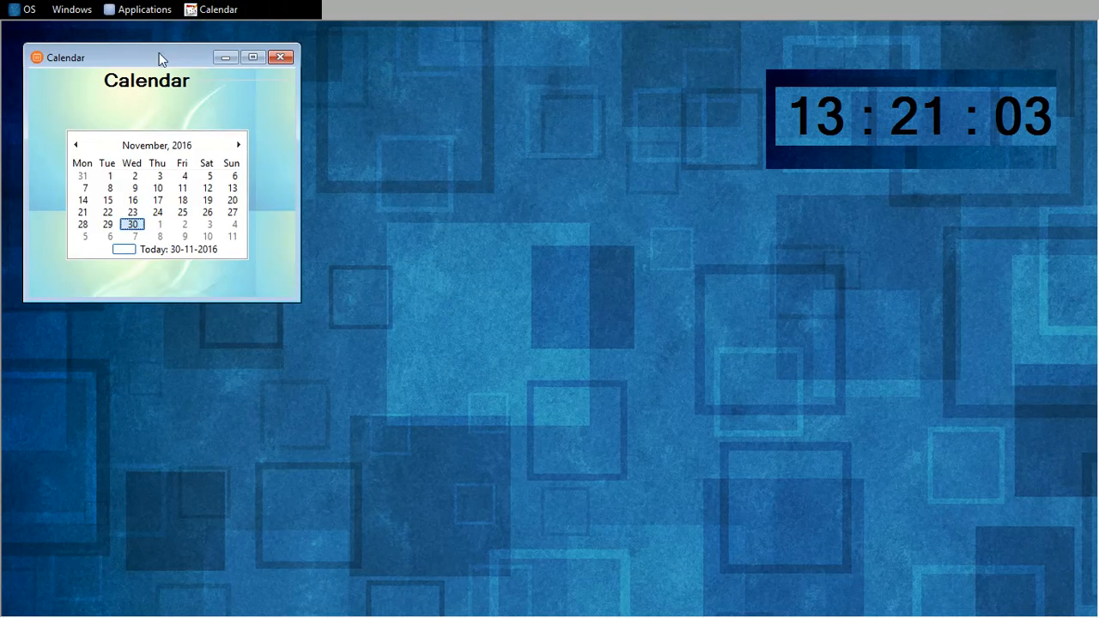
pyautogui.moveTo(163, 57); pyautogui.dragTo(896, 211)
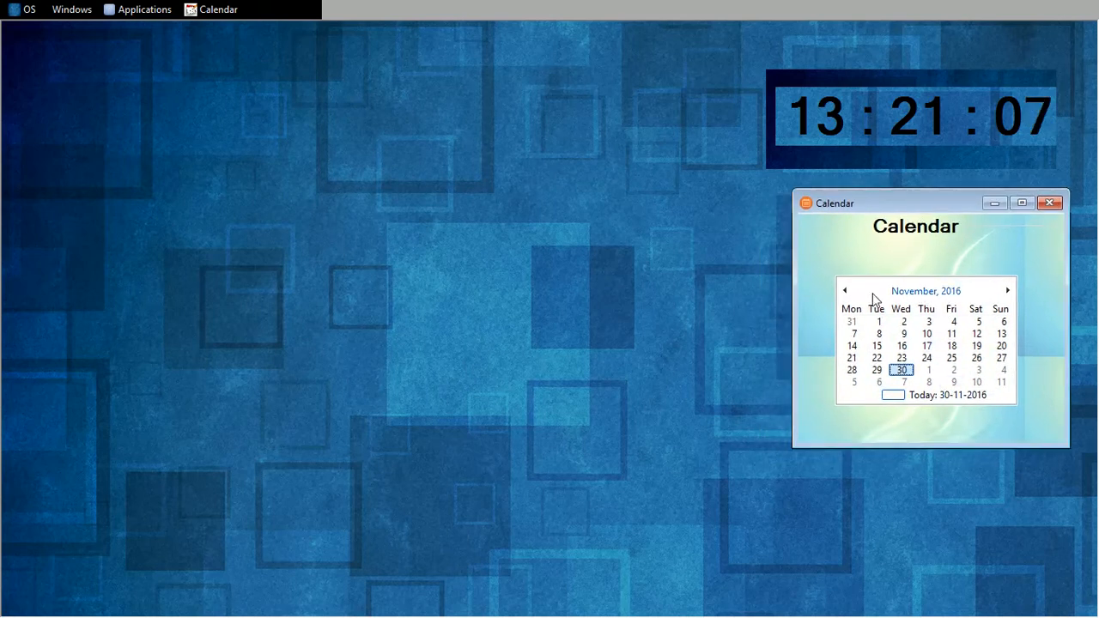
pyautogui.moveTo(701, 182)
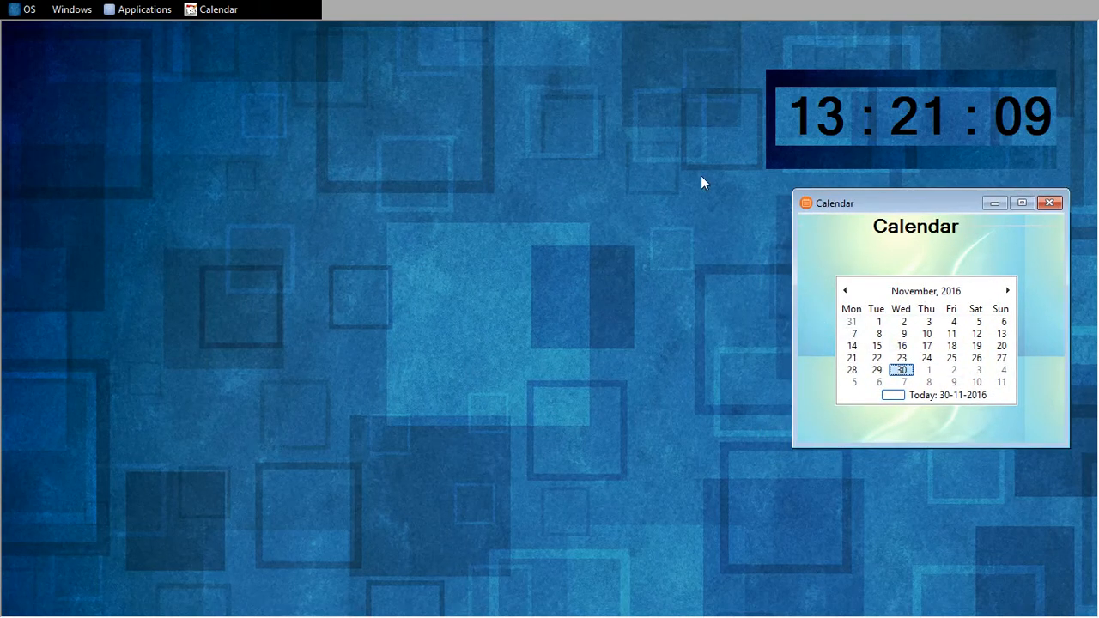
pyautogui.click(145, 10)
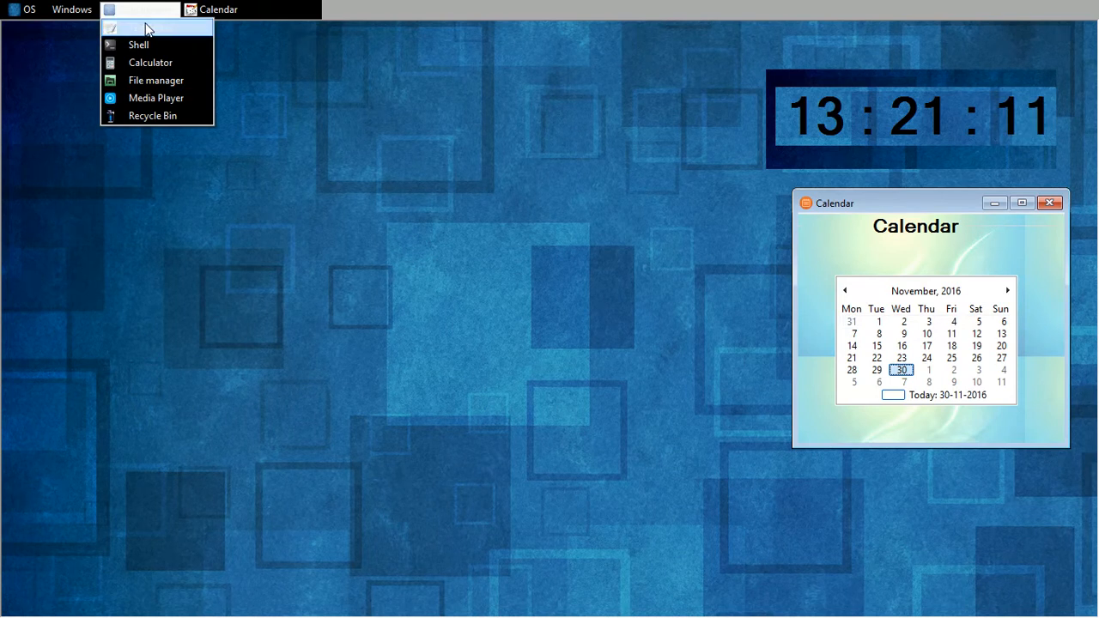
# Write "Welcome to Mini_Os" in a new Text Editor window and bring up its File menu
pyautogui.click(138, 27)
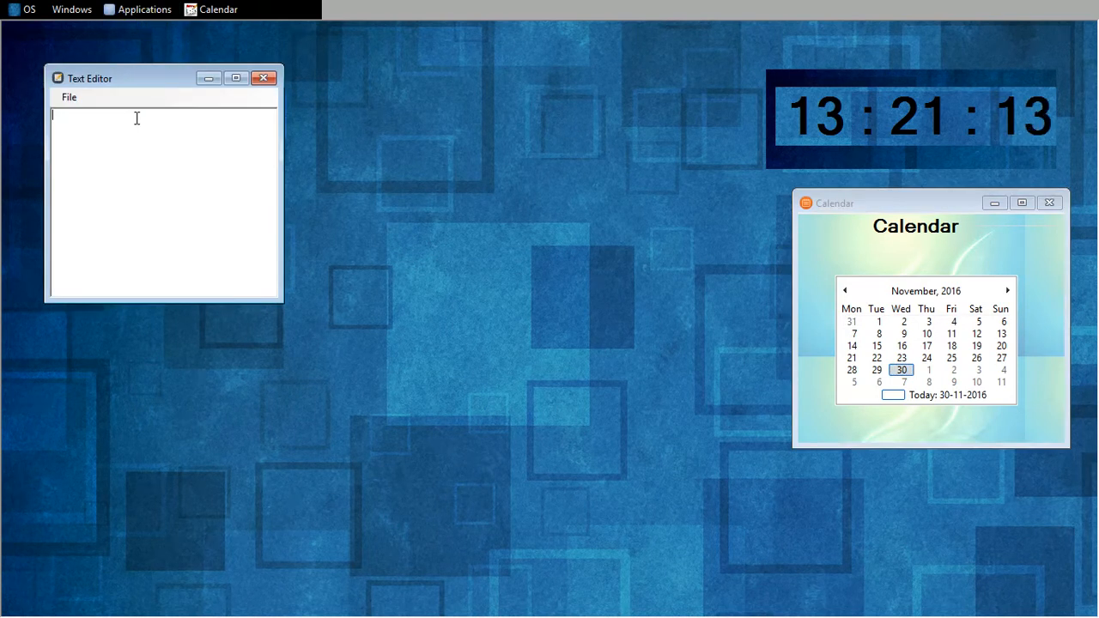
pyautogui.write('Welco')
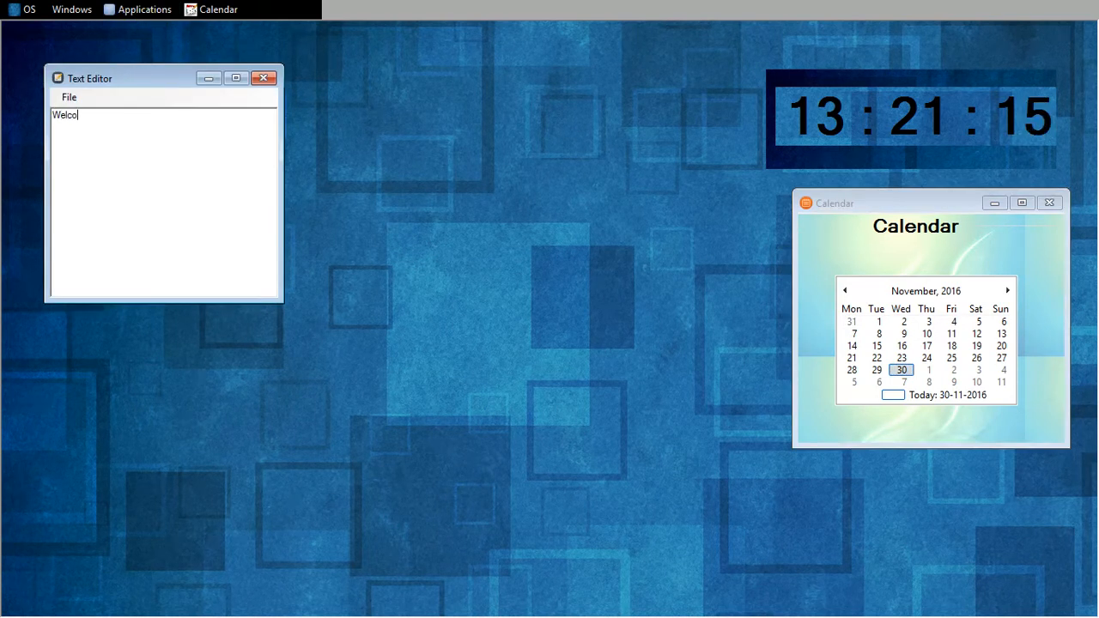
pyautogui.write('me to')
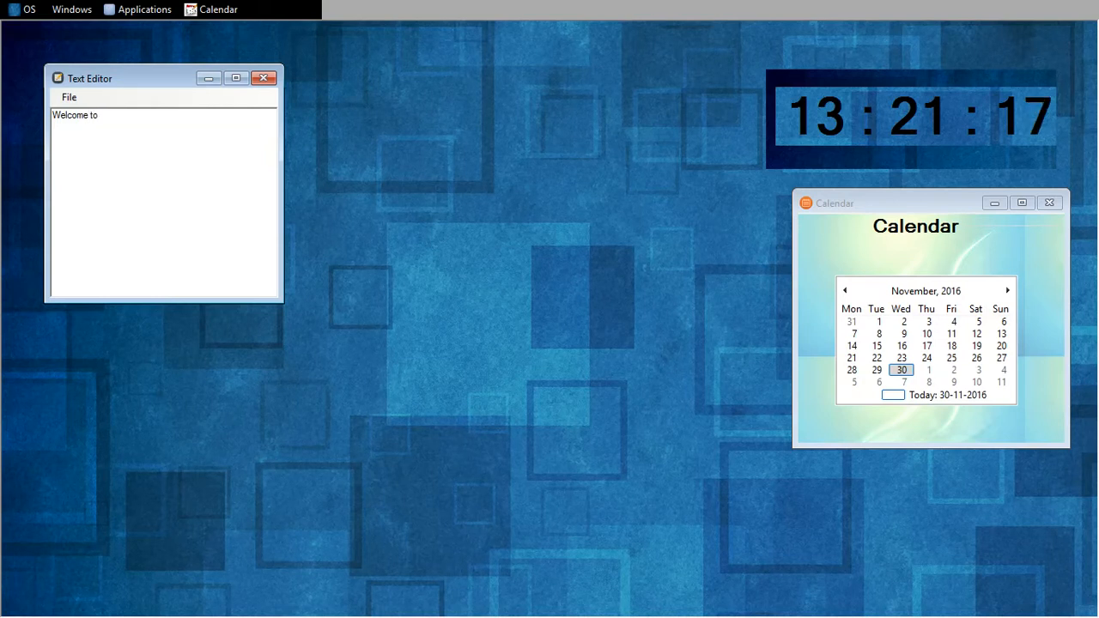
pyautogui.write('Mini_O')
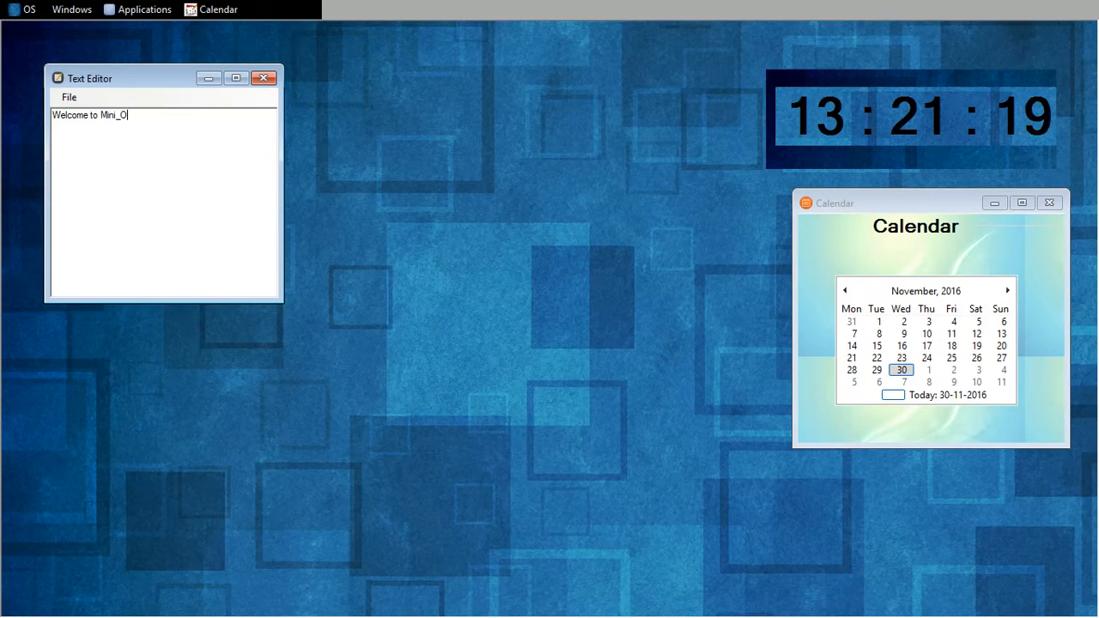
pyautogui.write('s')
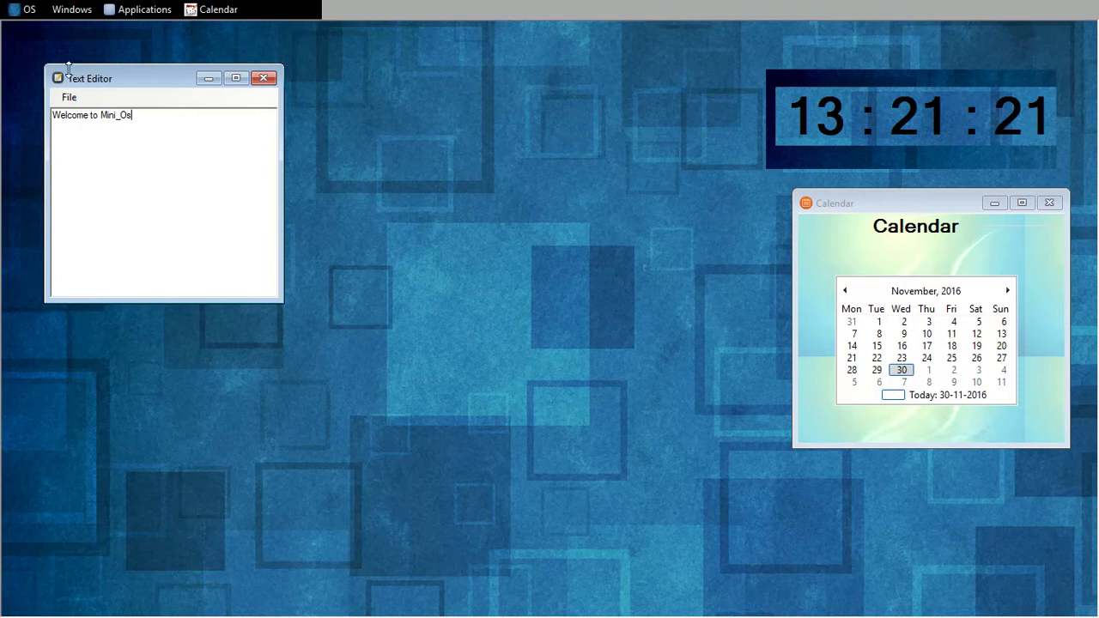
pyautogui.click(68, 96)
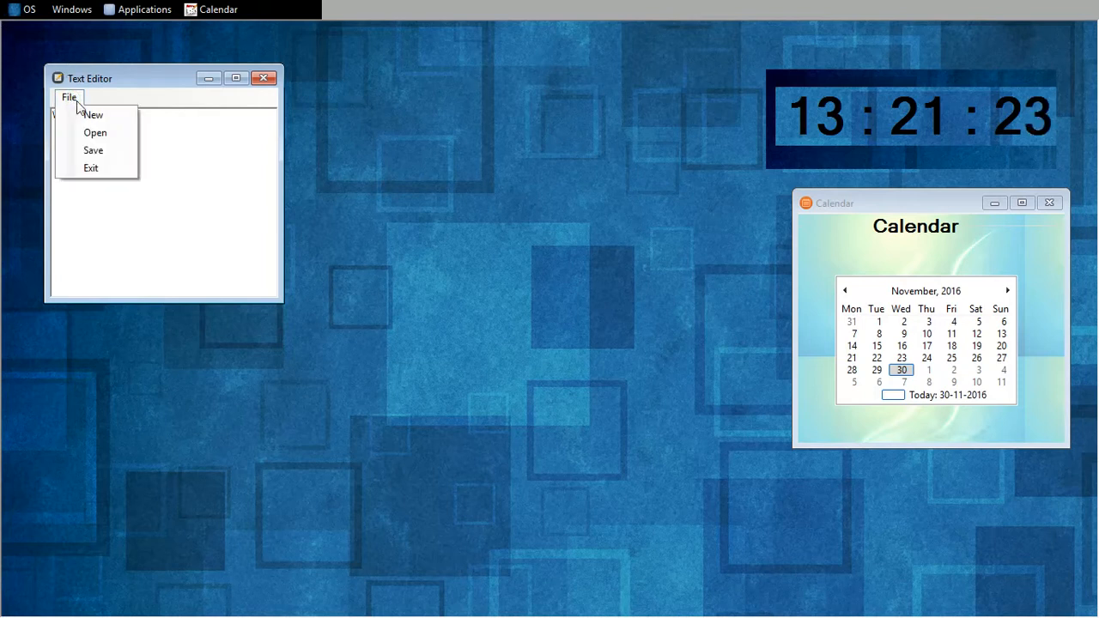
pyautogui.moveTo(93, 151)
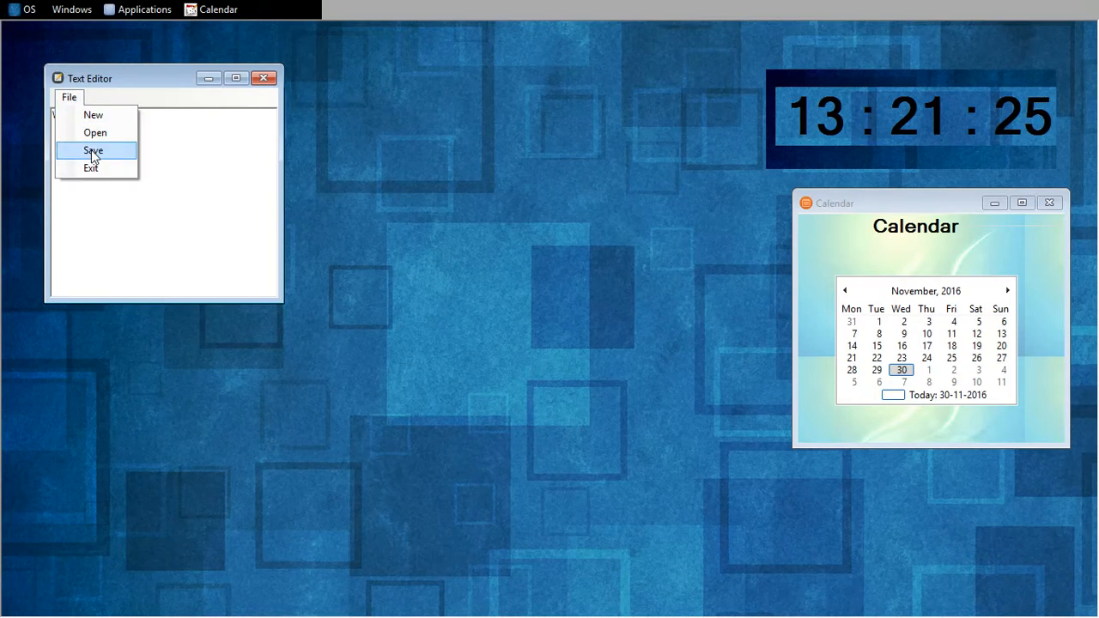
# Save the note as ostext.txt, leaving the editor blank
pyautogui.click(92, 151)
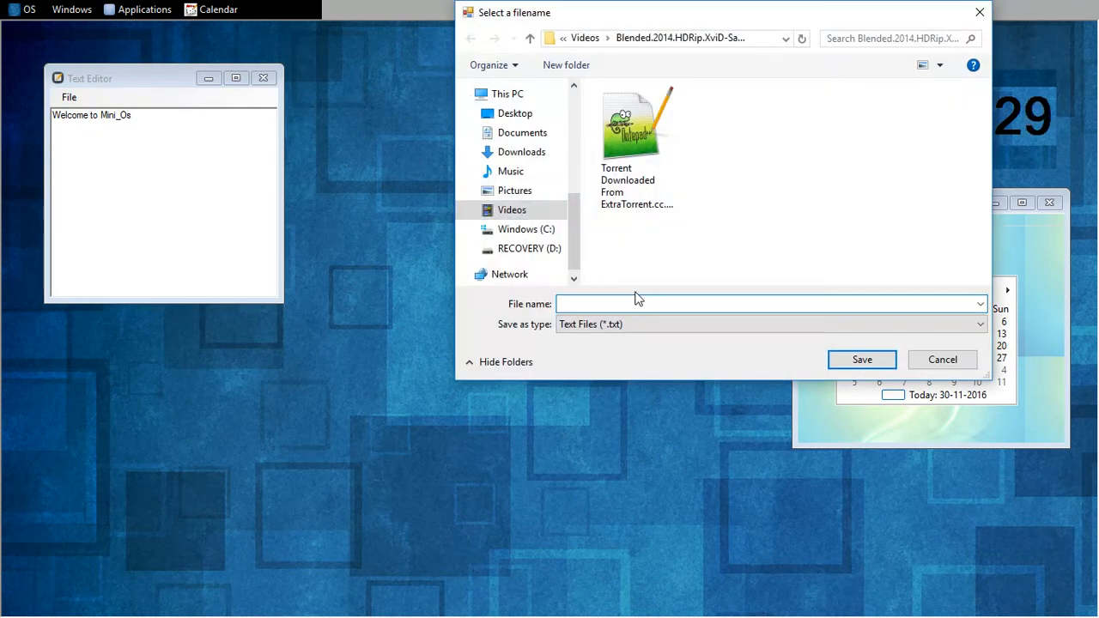
pyautogui.write('os')
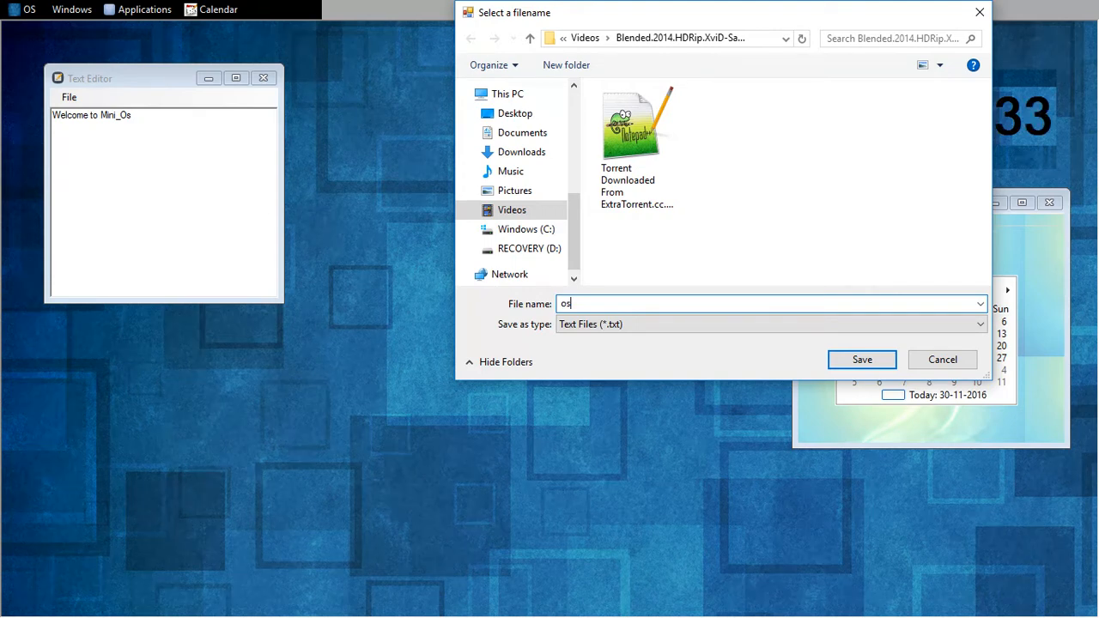
pyautogui.write('text')
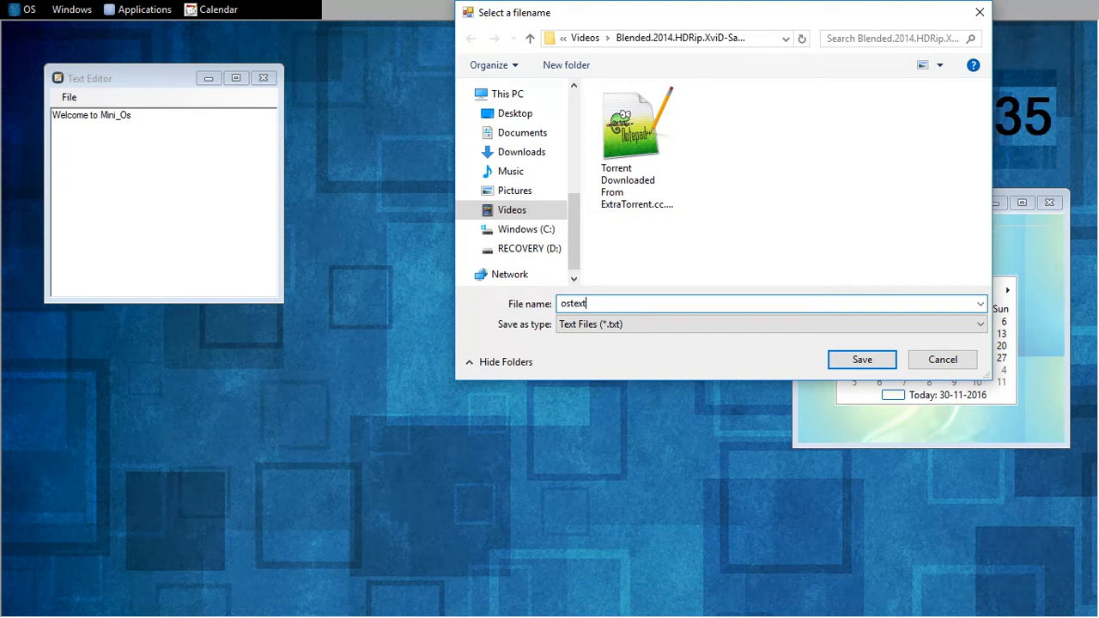
pyautogui.write('.txt')
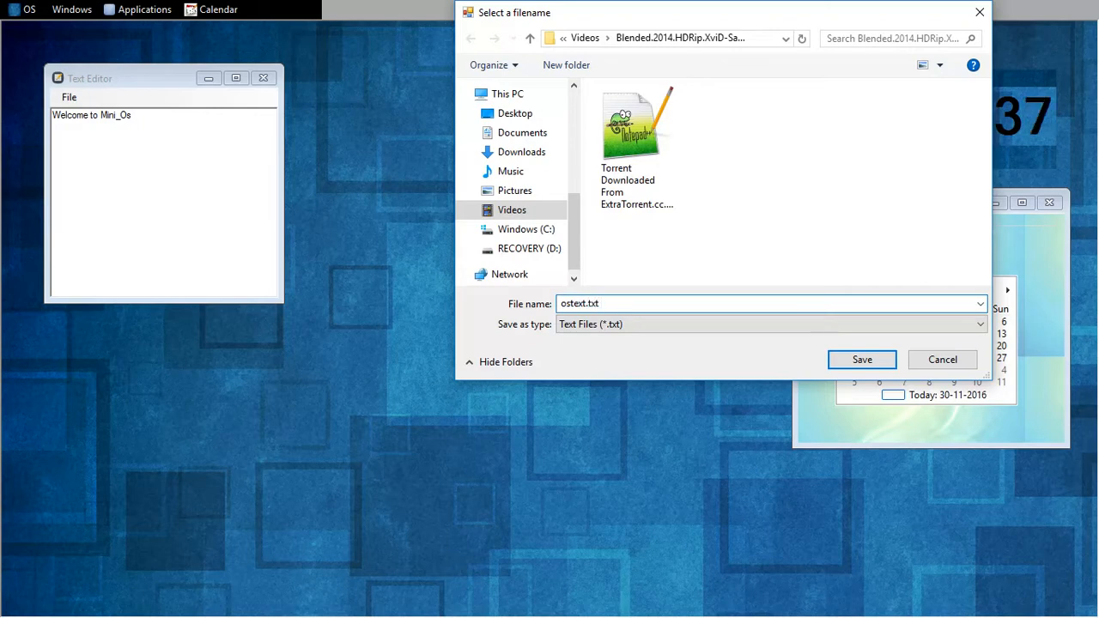
pyautogui.click(941, 359)
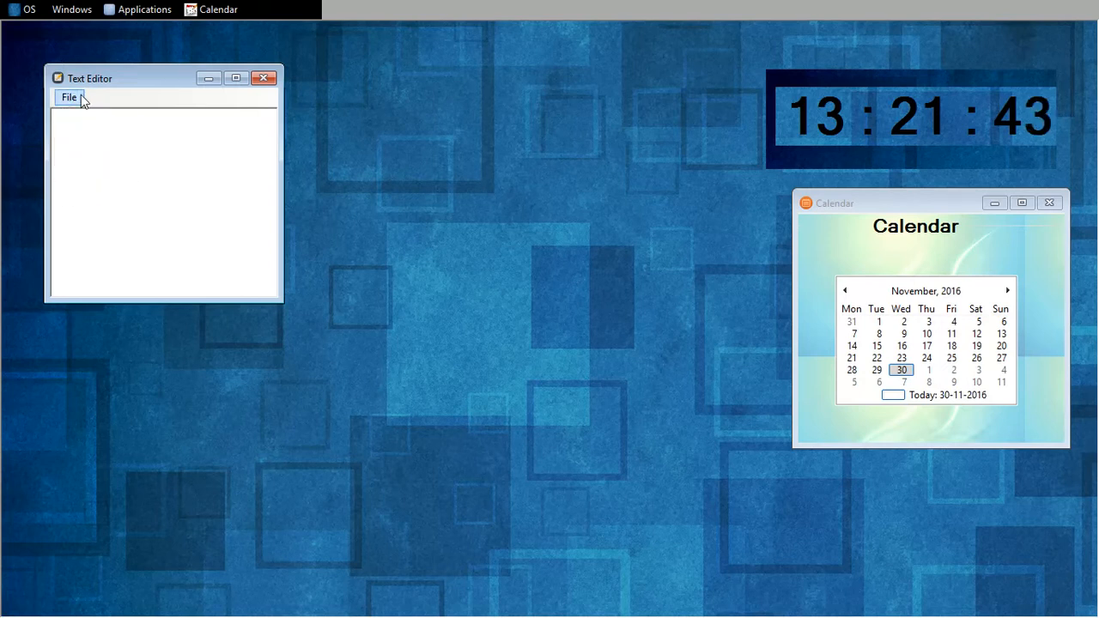
# Reopen ostext.txt so the editor shows "Welcome to Mini_Os" again
pyautogui.click(69, 96)
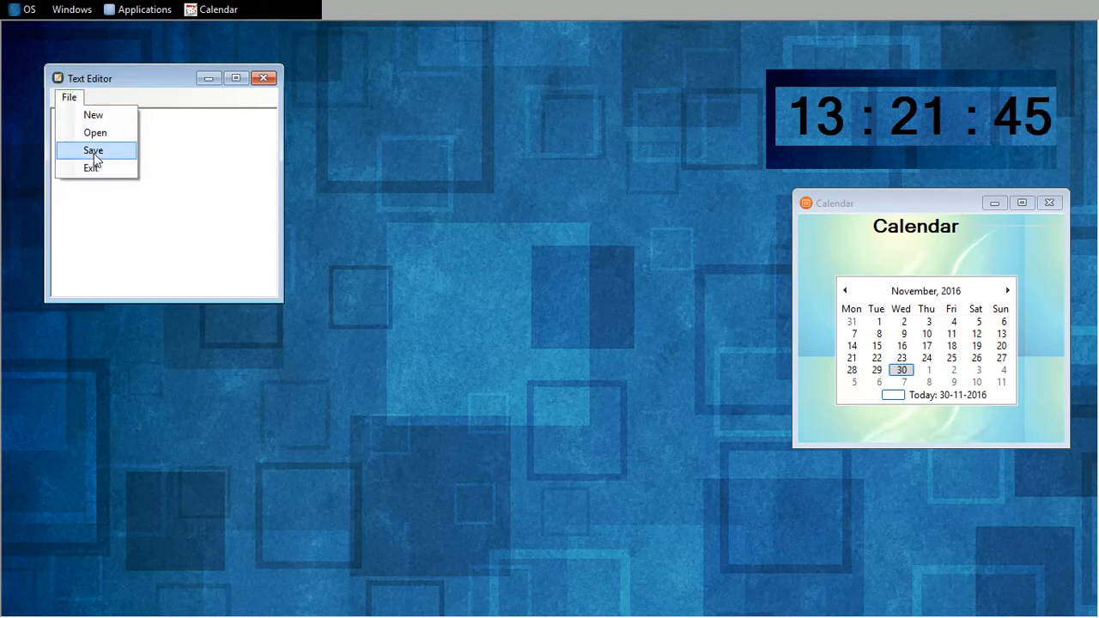
pyautogui.click(95, 132)
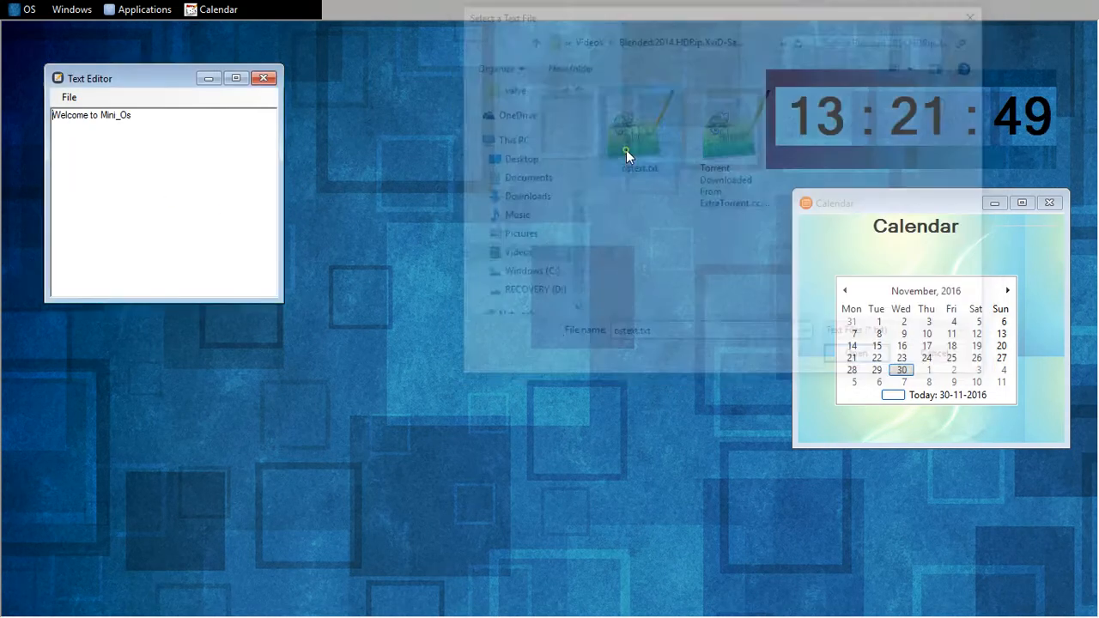
pyautogui.click(969, 17)
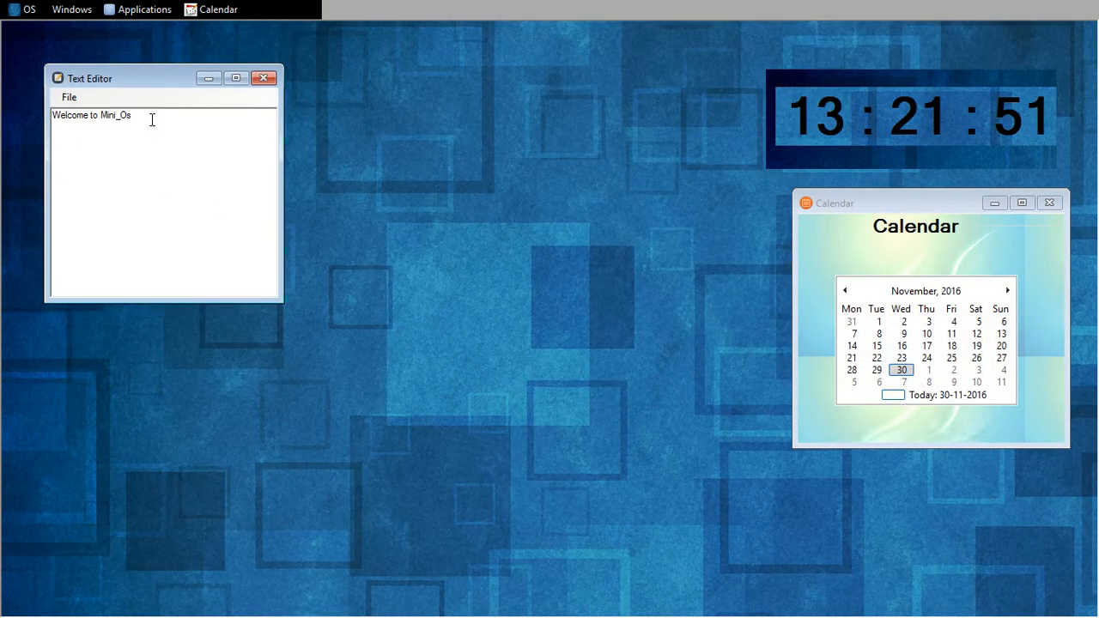
# Launch another Text Editor, minimise all editor windows to the bottom, and reopen the applications list
pyautogui.click(144, 10)
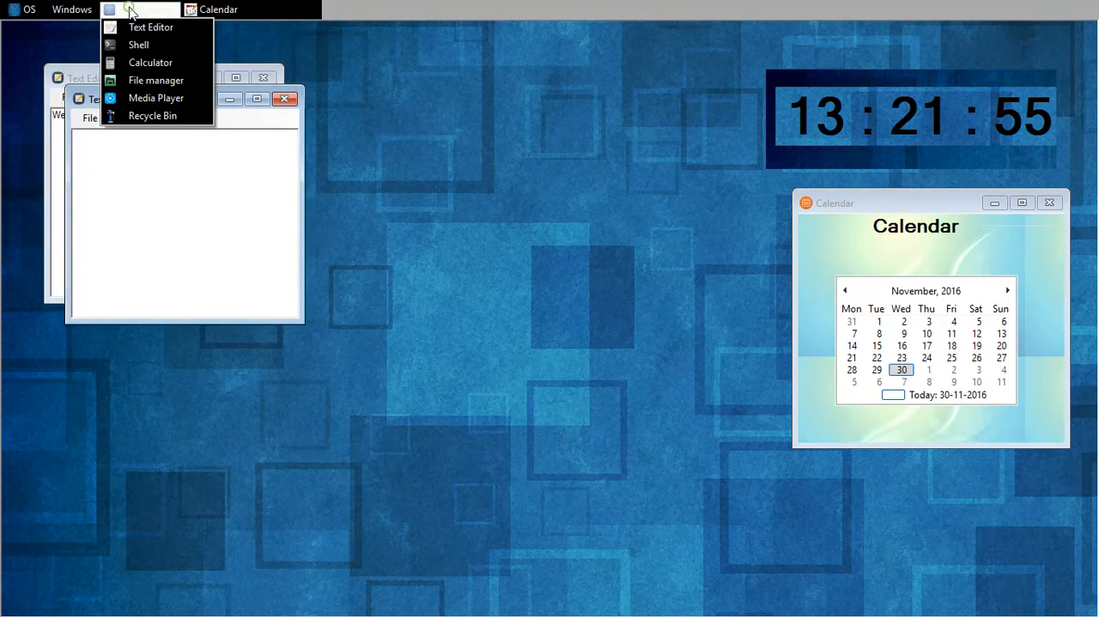
pyautogui.click(151, 28)
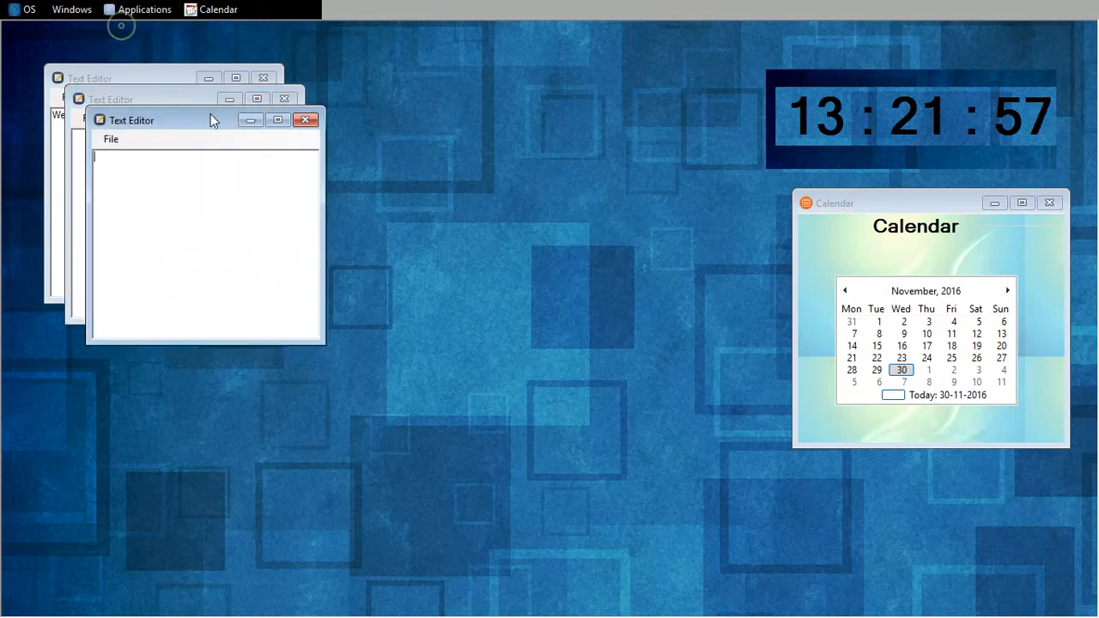
pyautogui.click(278, 120)
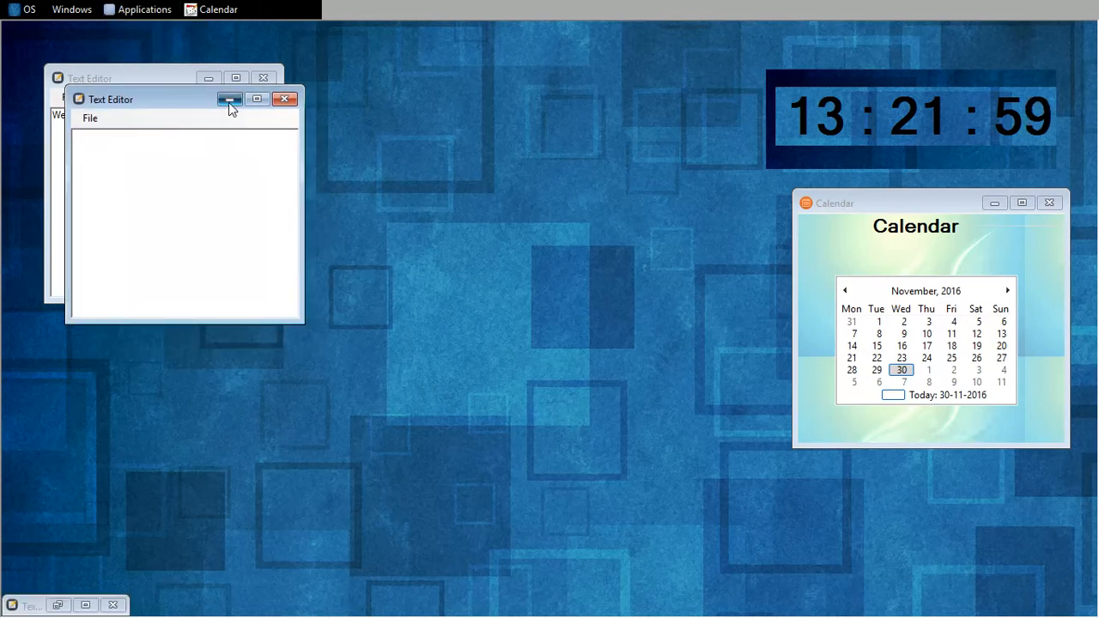
pyautogui.click(230, 100)
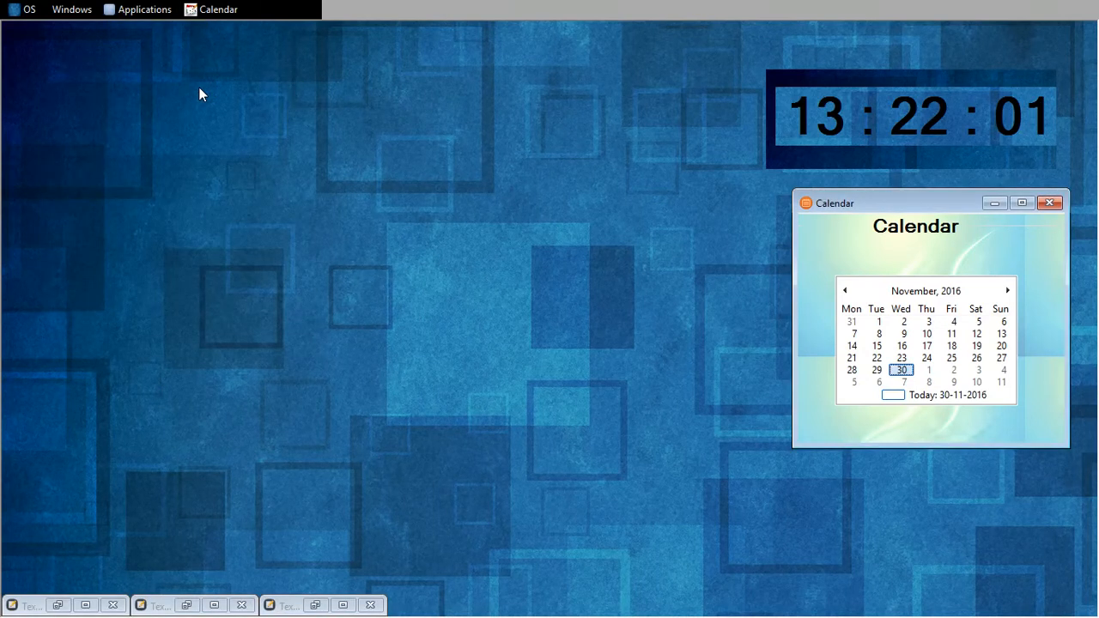
pyautogui.click(144, 8)
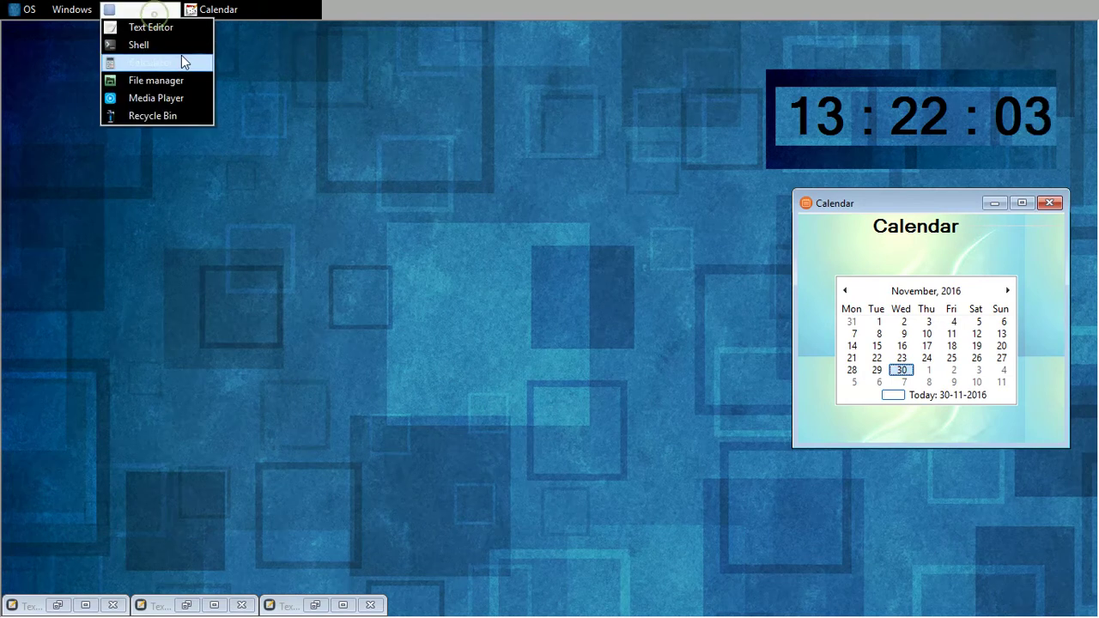
# Launch the Shell and run mkdir os to create the os directory
pyautogui.click(138, 45)
pyautogui.write('mkdir')
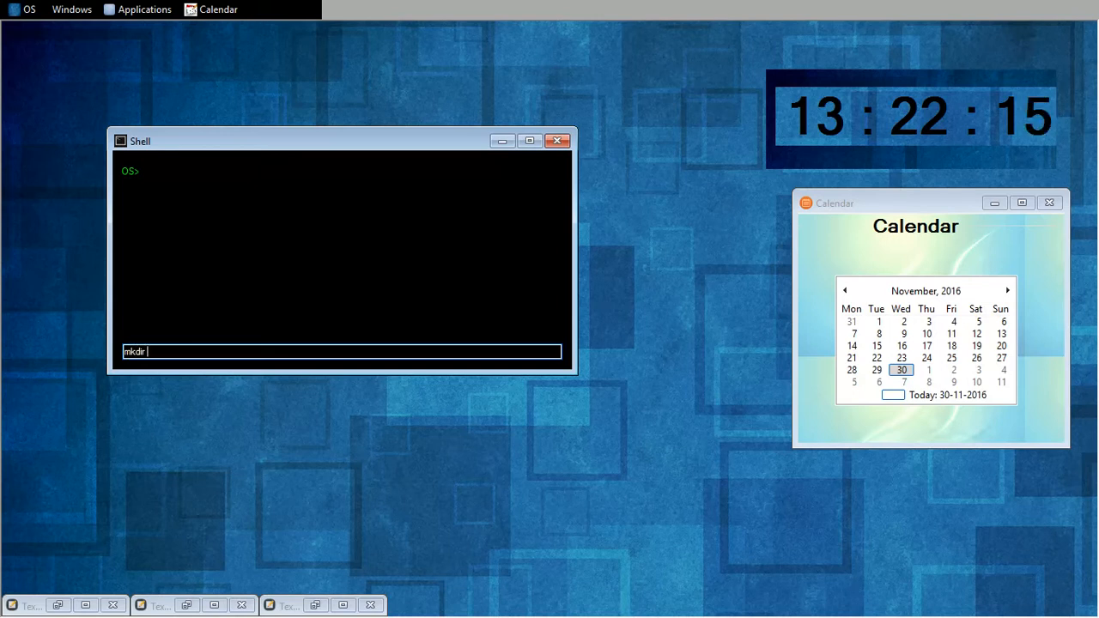
pyautogui.write('os')
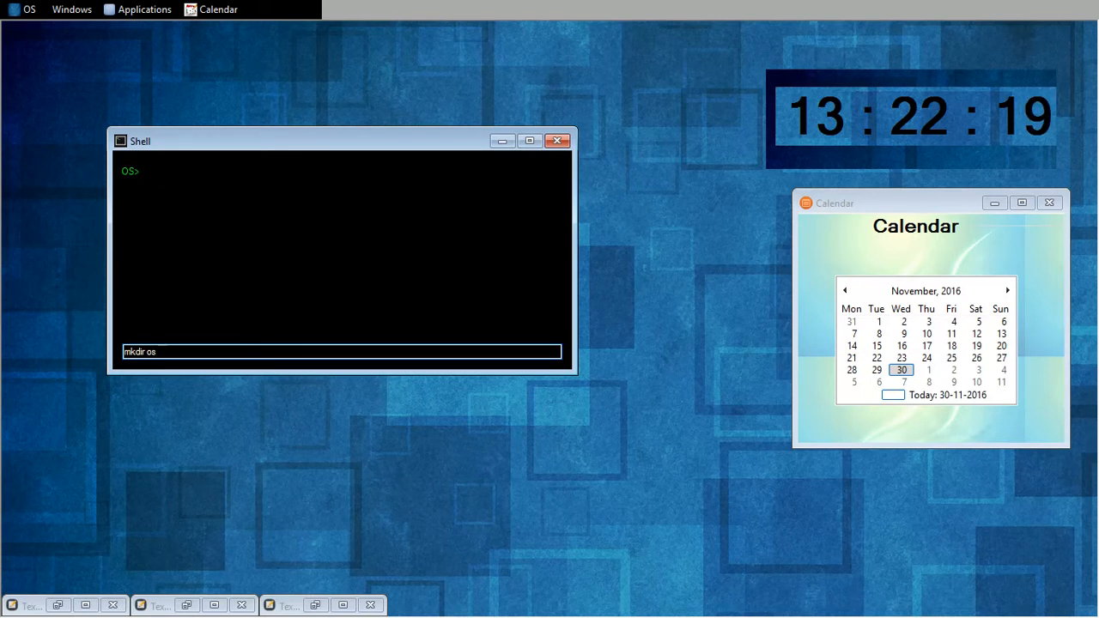
pyautogui.press('Return')
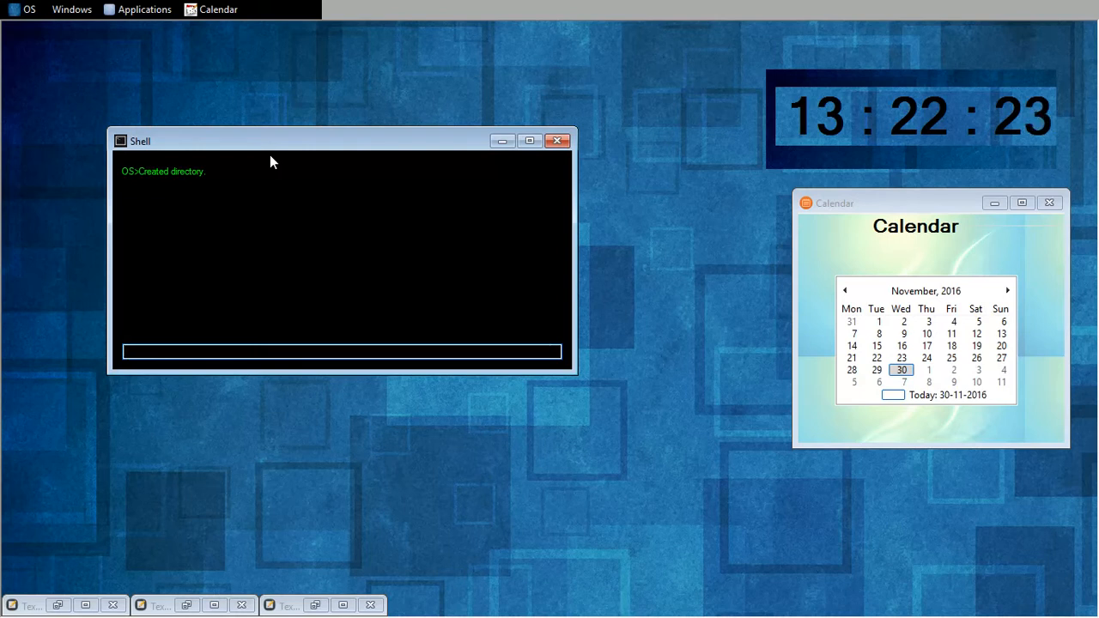
# Run ls to list the directory, then cd os to move into it
pyautogui.write('ls')
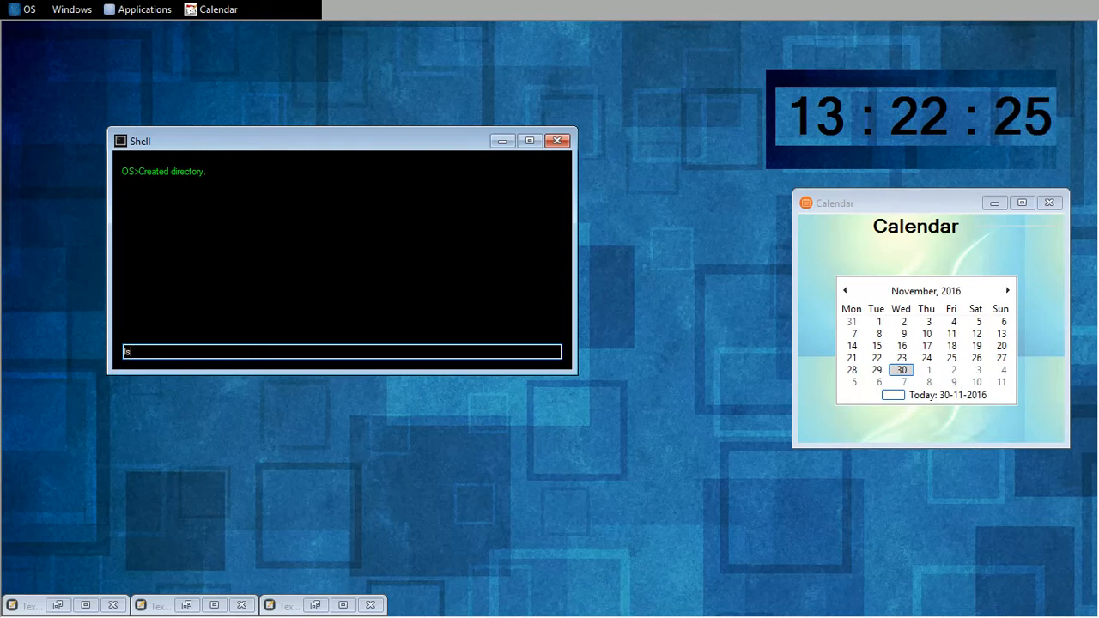
pyautogui.press('Return')
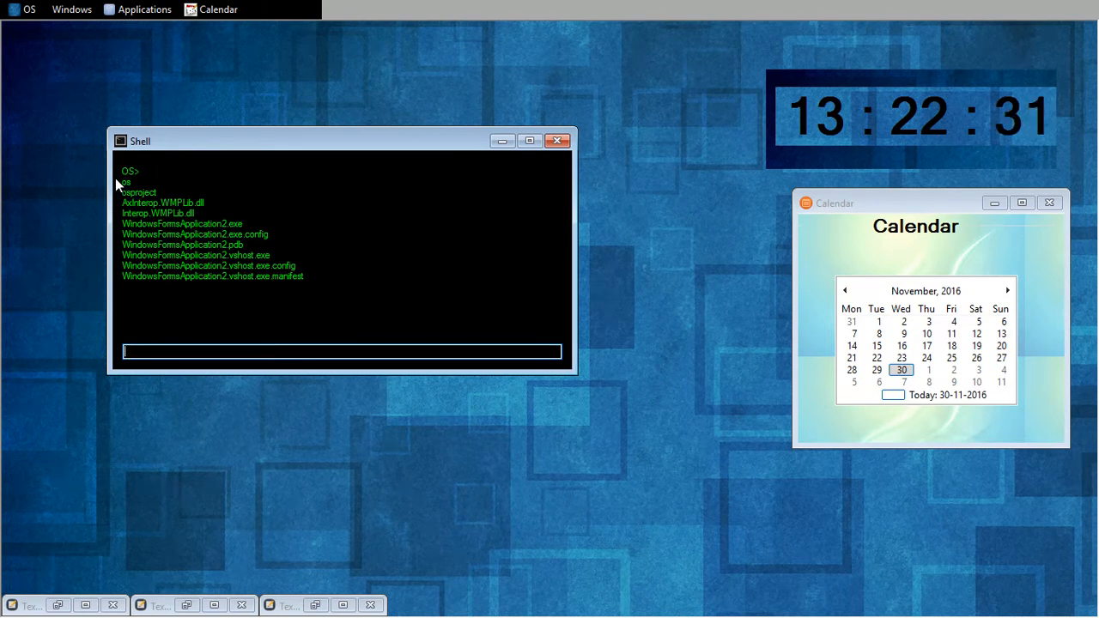
pyautogui.write('cd')
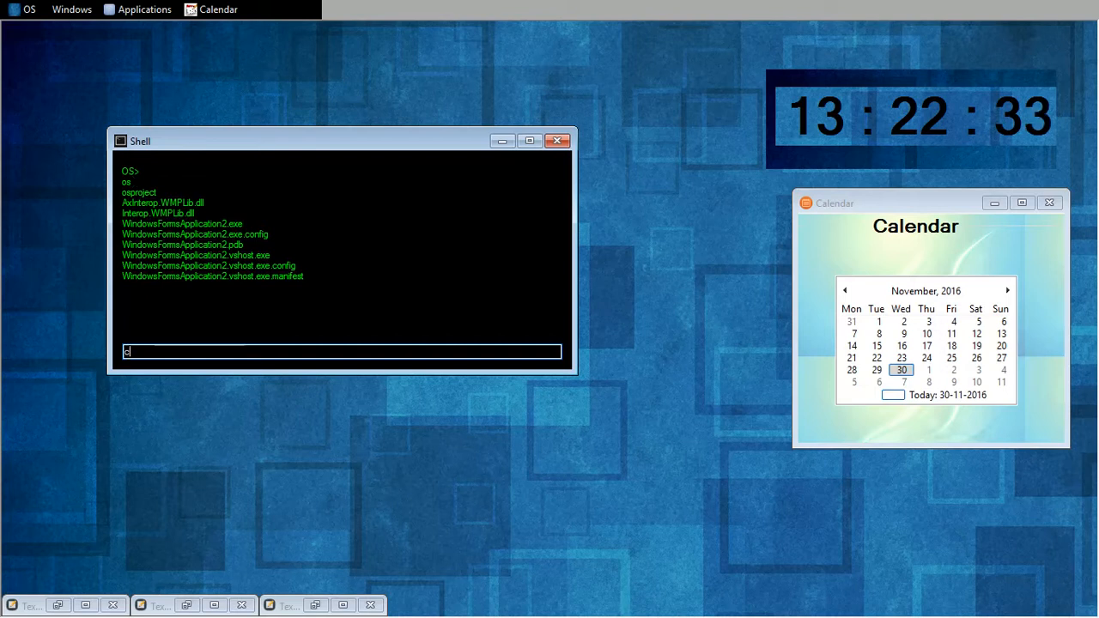
pyautogui.write('d')
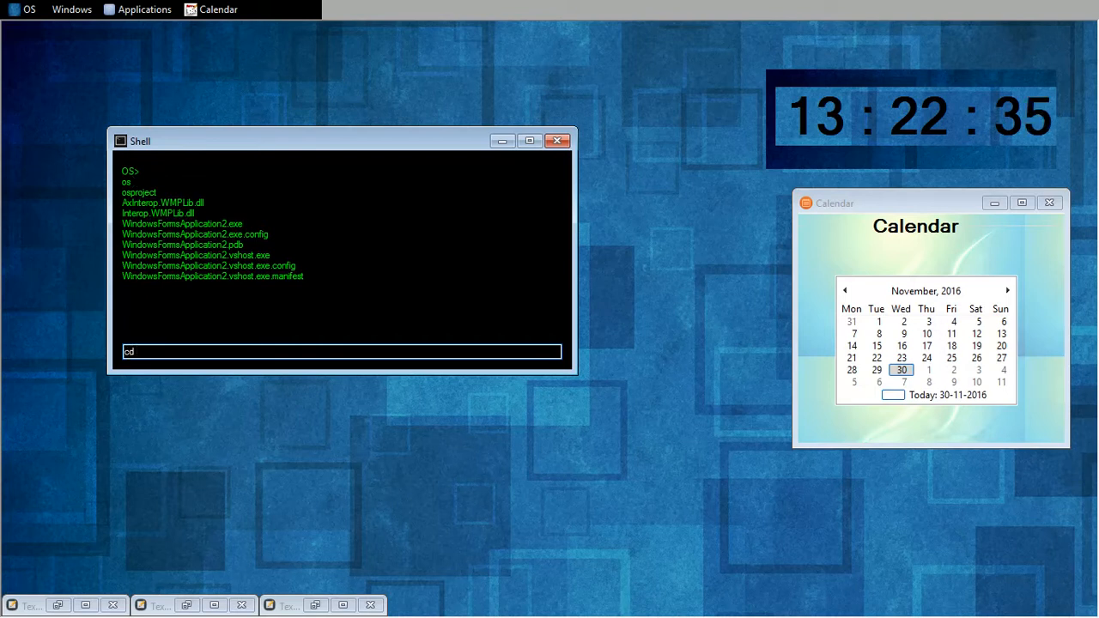
pyautogui.press('Return')
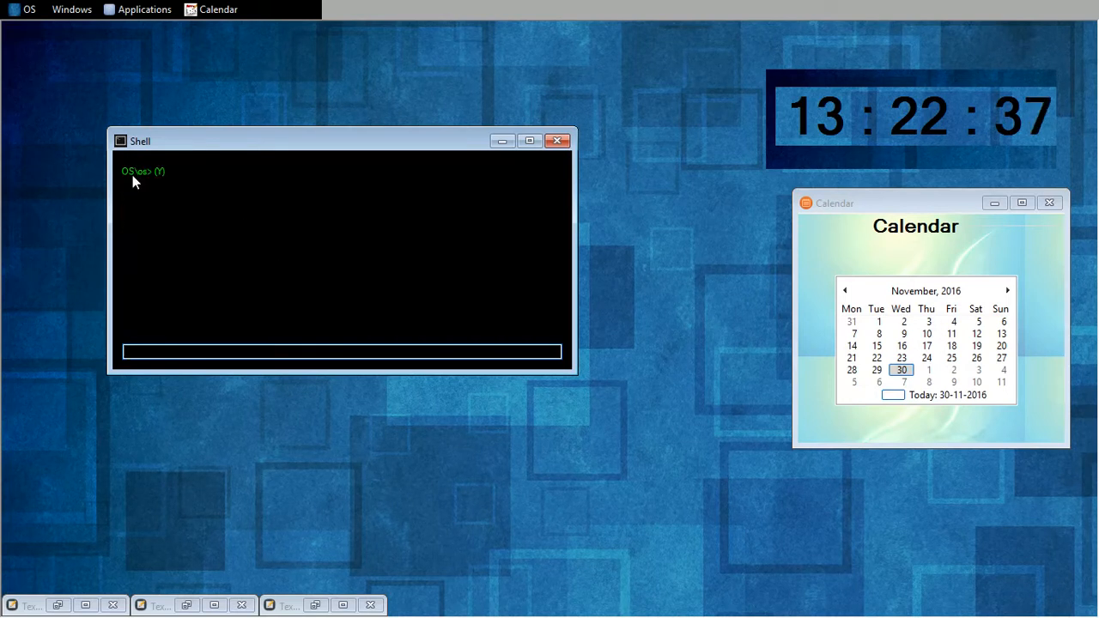
# Submit an unrecognized command, then run echo hello to print hello
pyautogui.write('y')
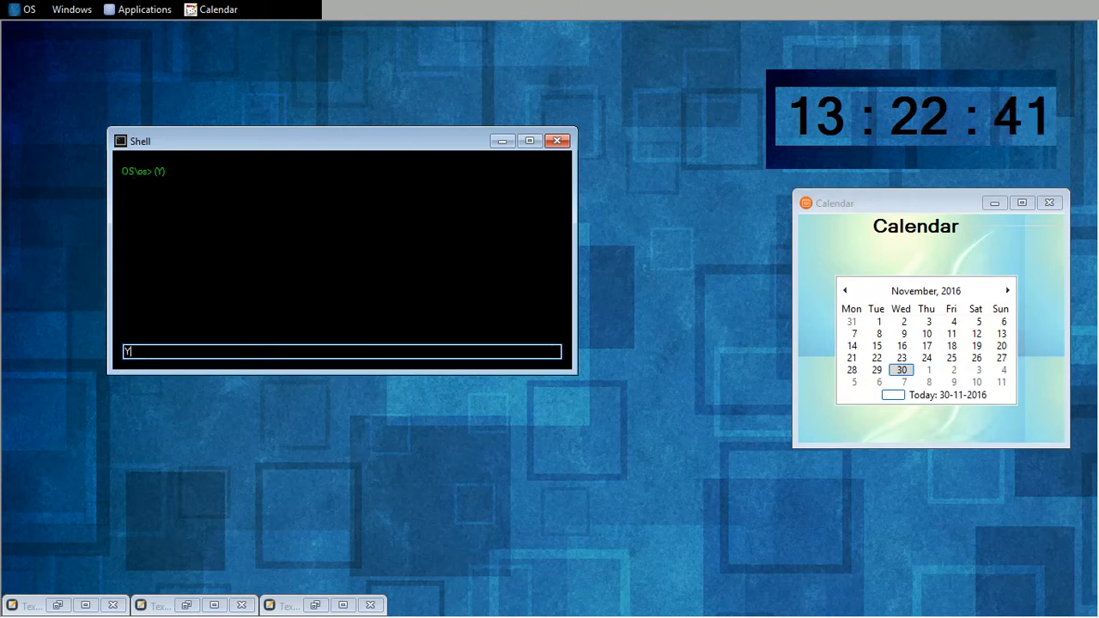
pyautogui.press('Return')
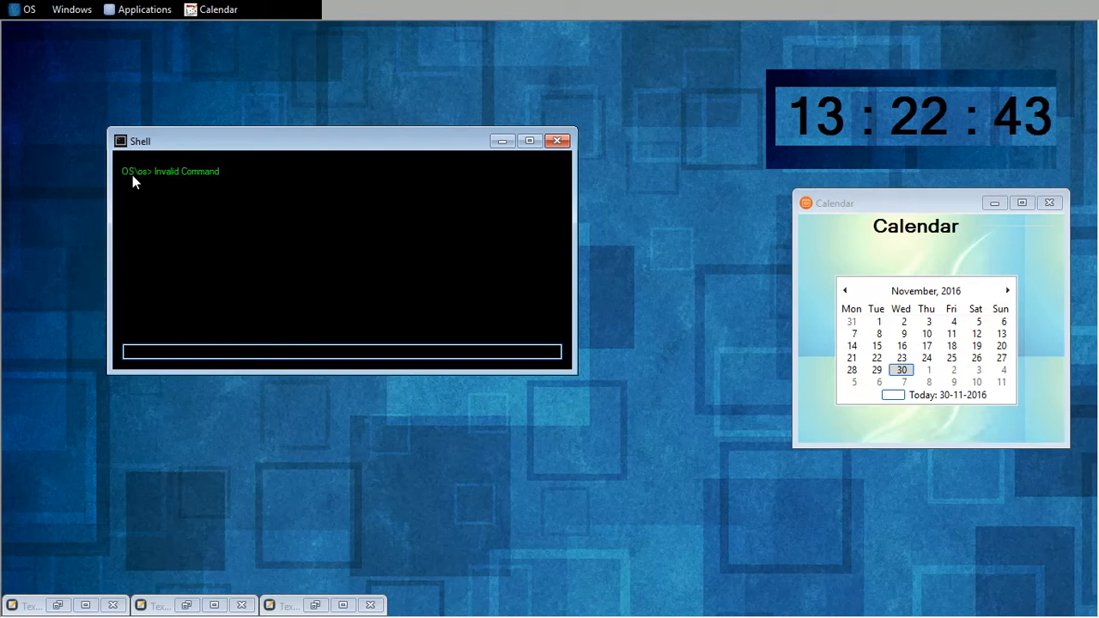
pyautogui.moveTo(194, 278)
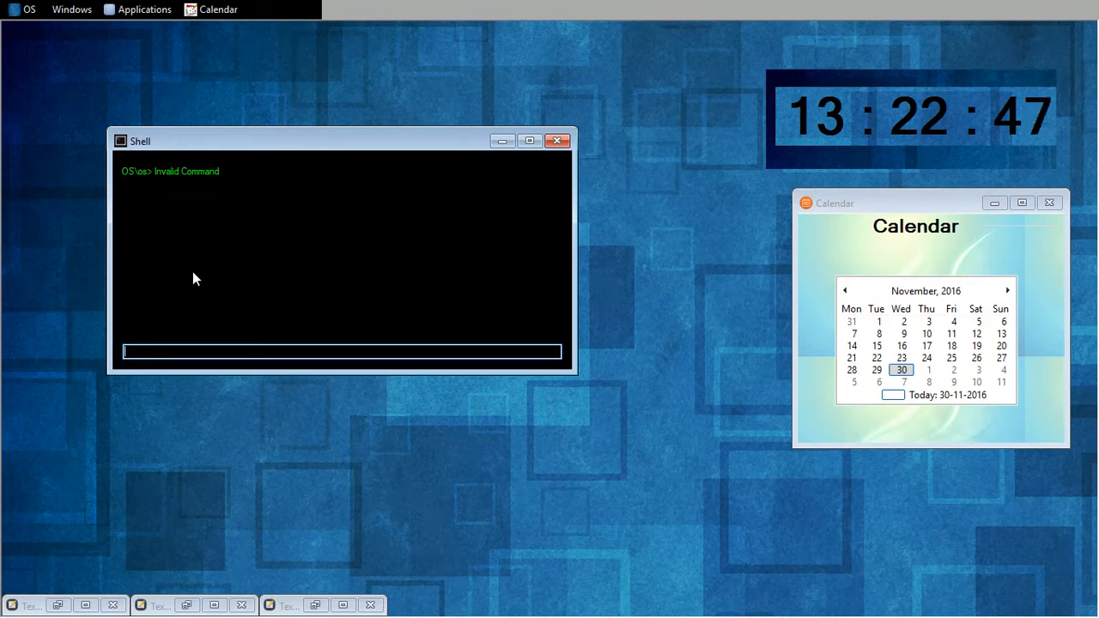
pyautogui.write('echo')
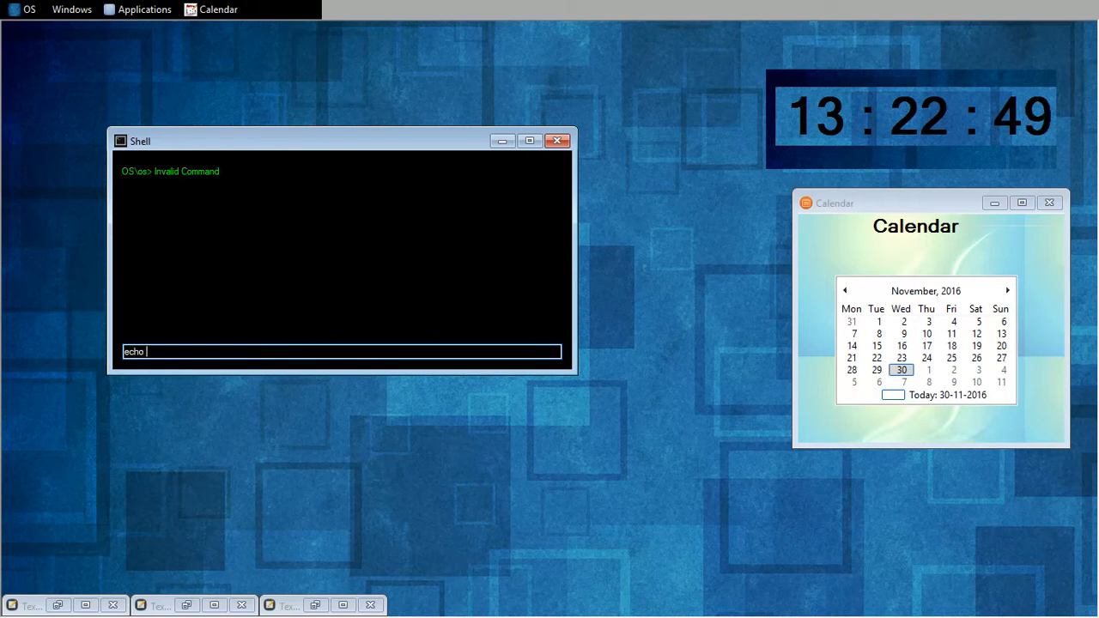
pyautogui.write('he')
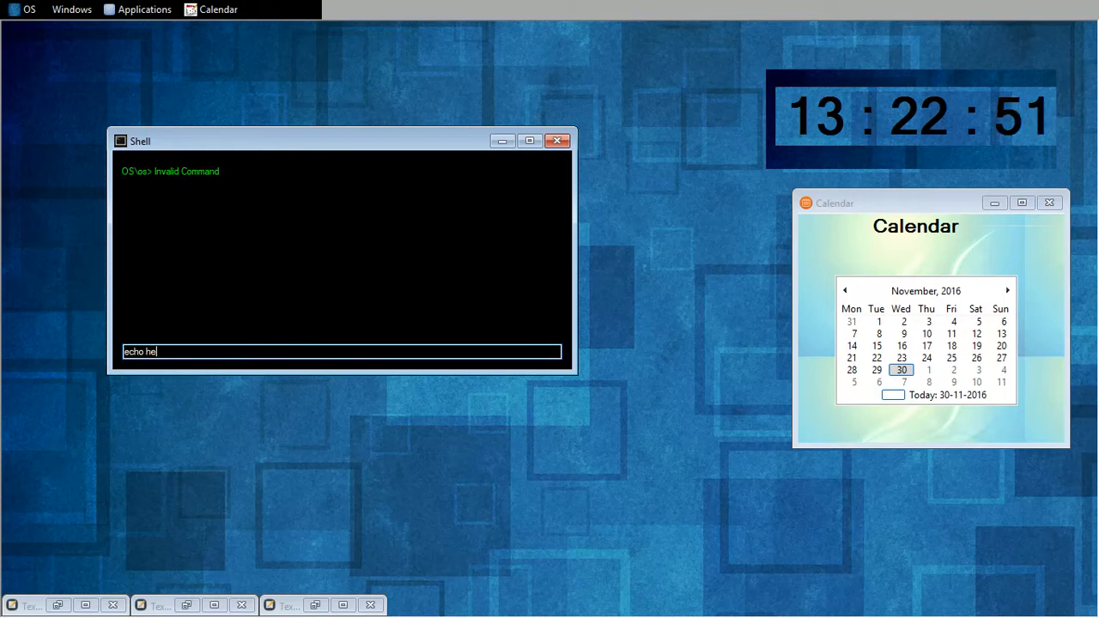
pyautogui.press('Return')
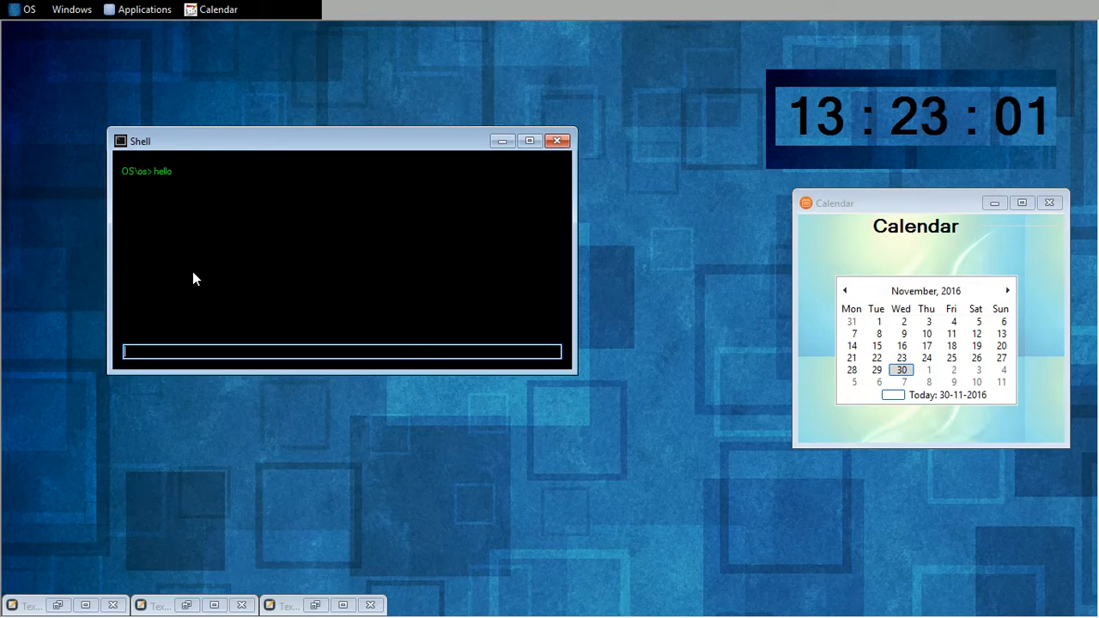
# Launch another Text Editor window from the Shell with the text-editor command
pyautogui.write('text')
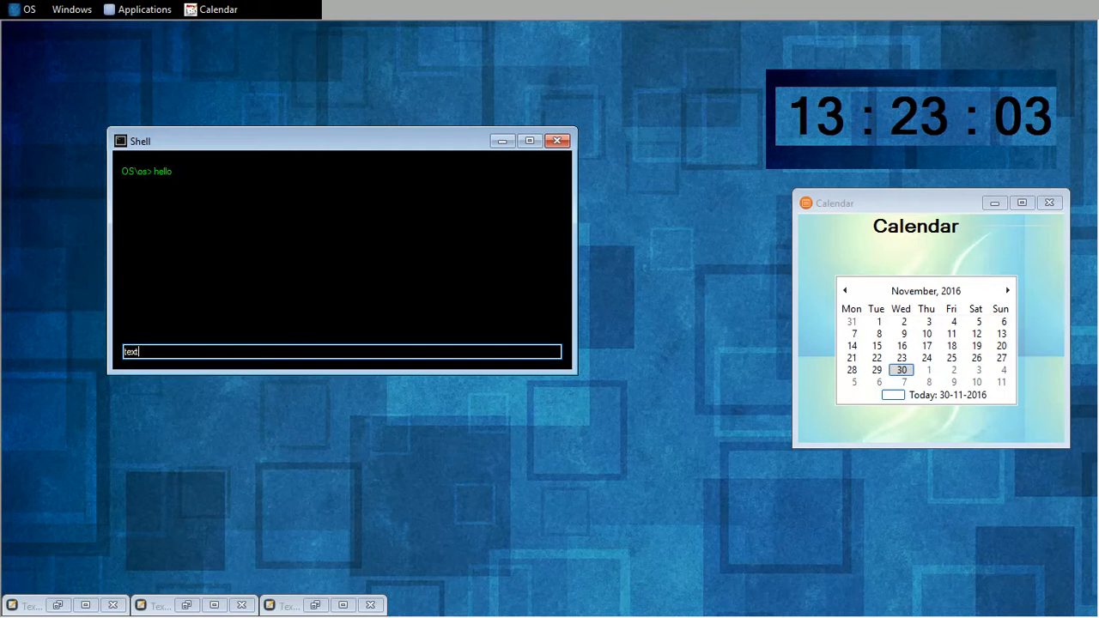
pyautogui.write('-')
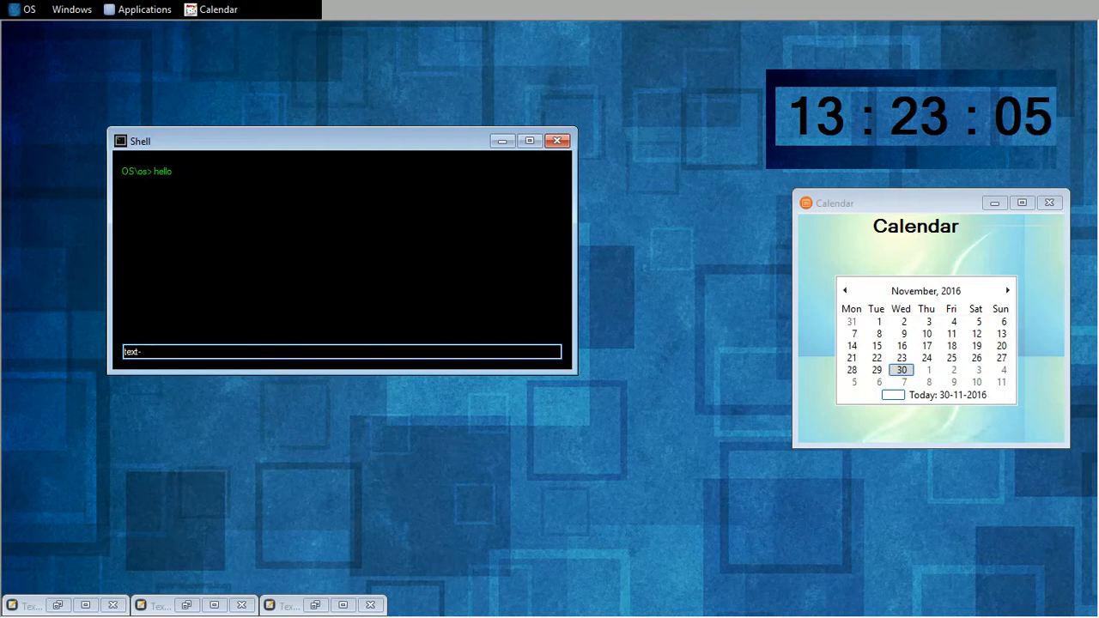
pyautogui.write('edito')
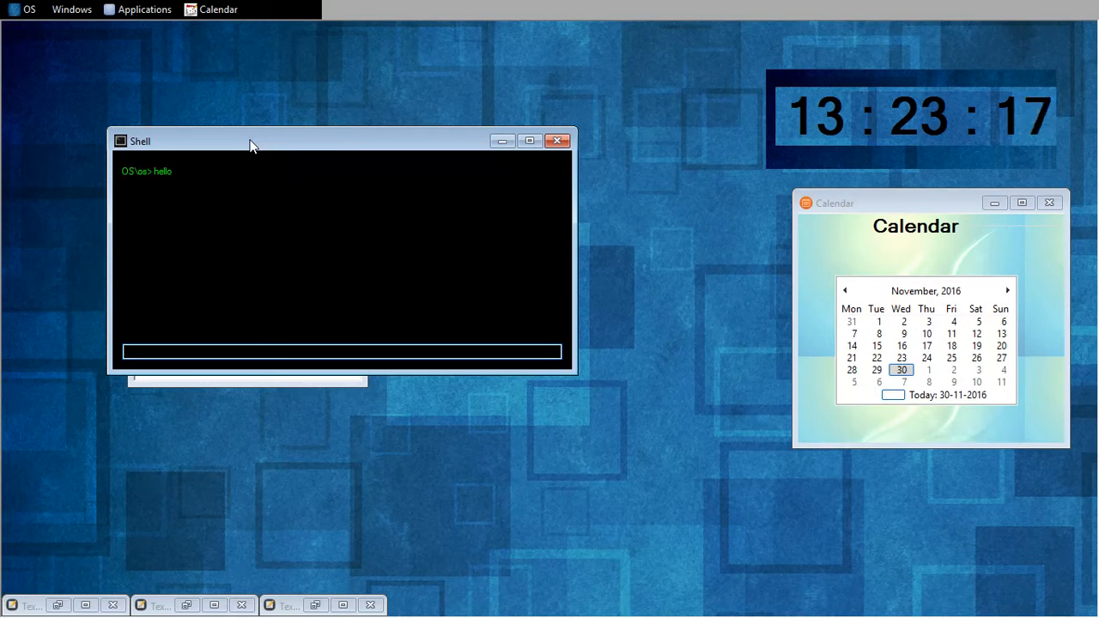
# Launch the Media Player from the Shell with the media-player command
pyautogui.write('media')
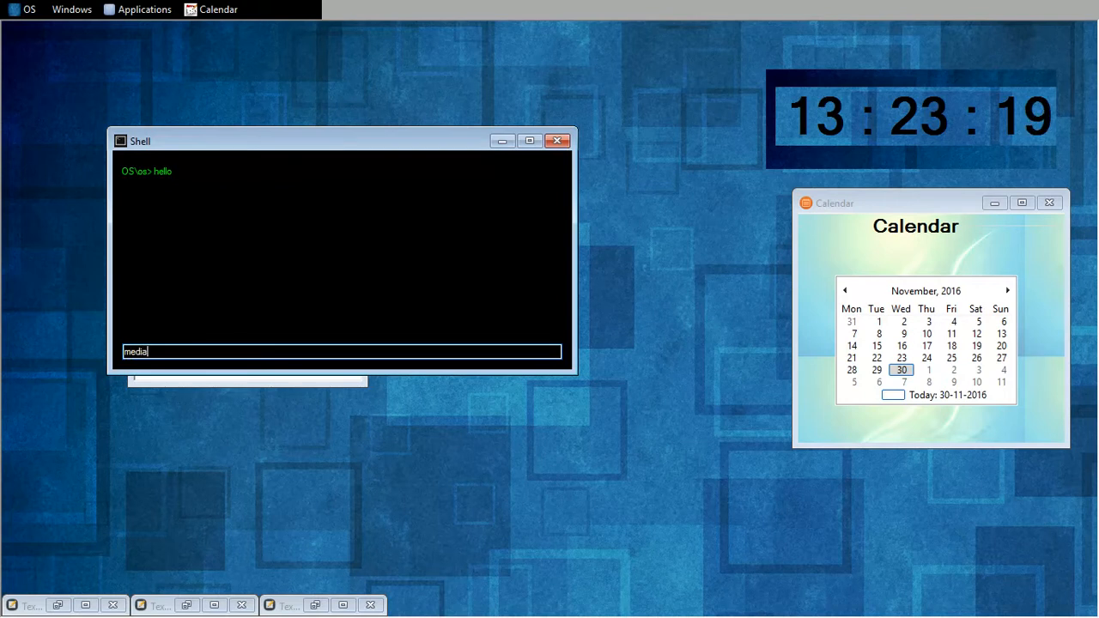
pyautogui.write('-')
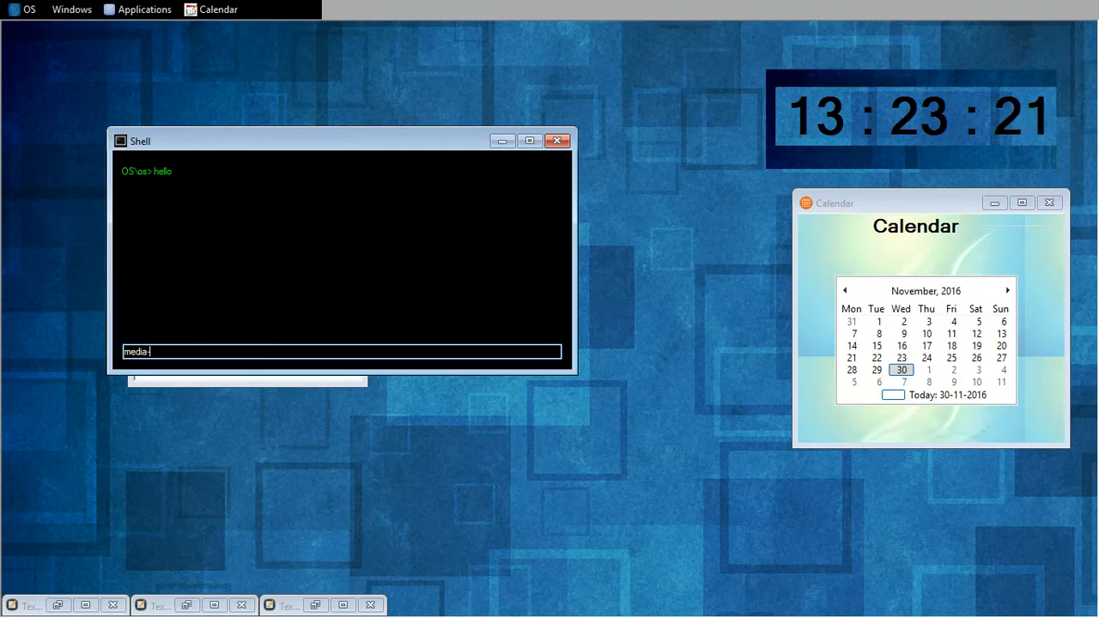
pyautogui.write('play')
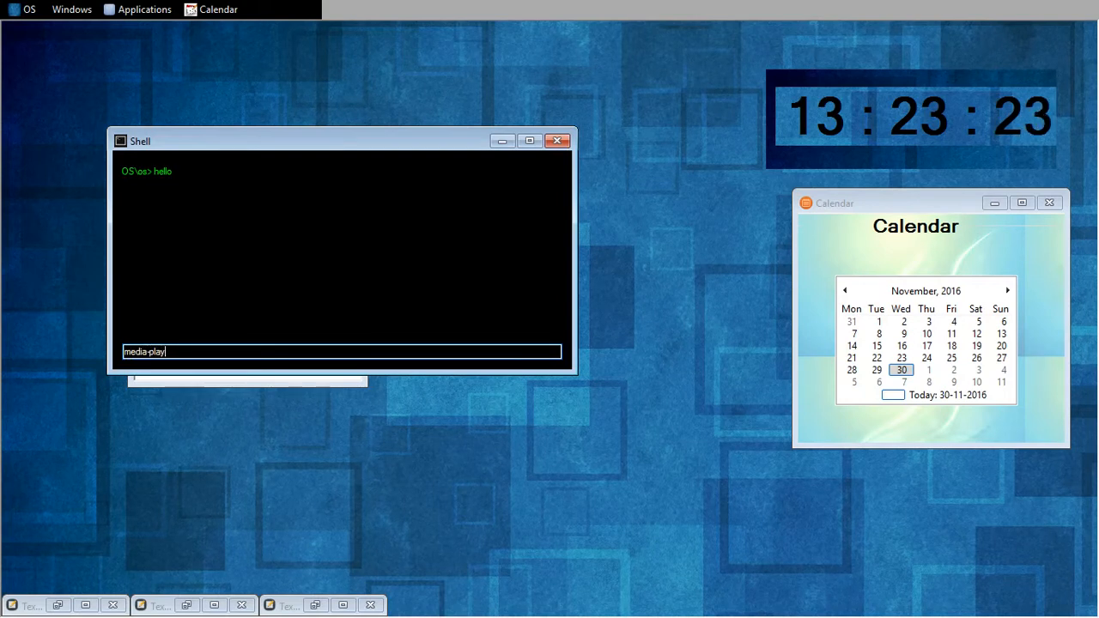
pyautogui.press('Return')
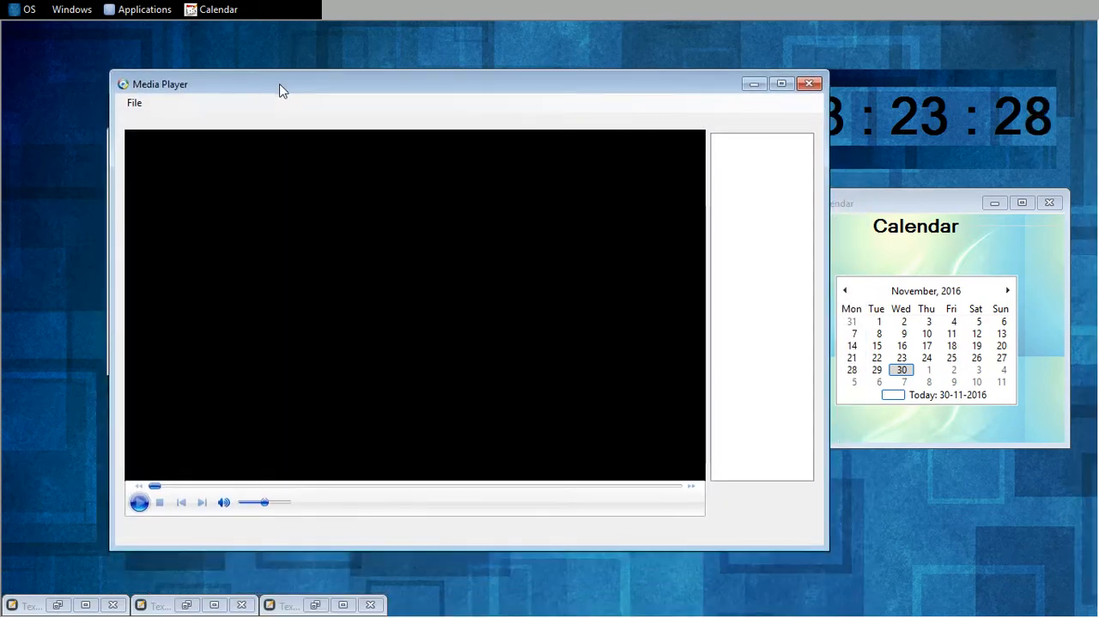
# Play a video via File > Open in the Media Player, then pause it
pyautogui.click(134, 103)
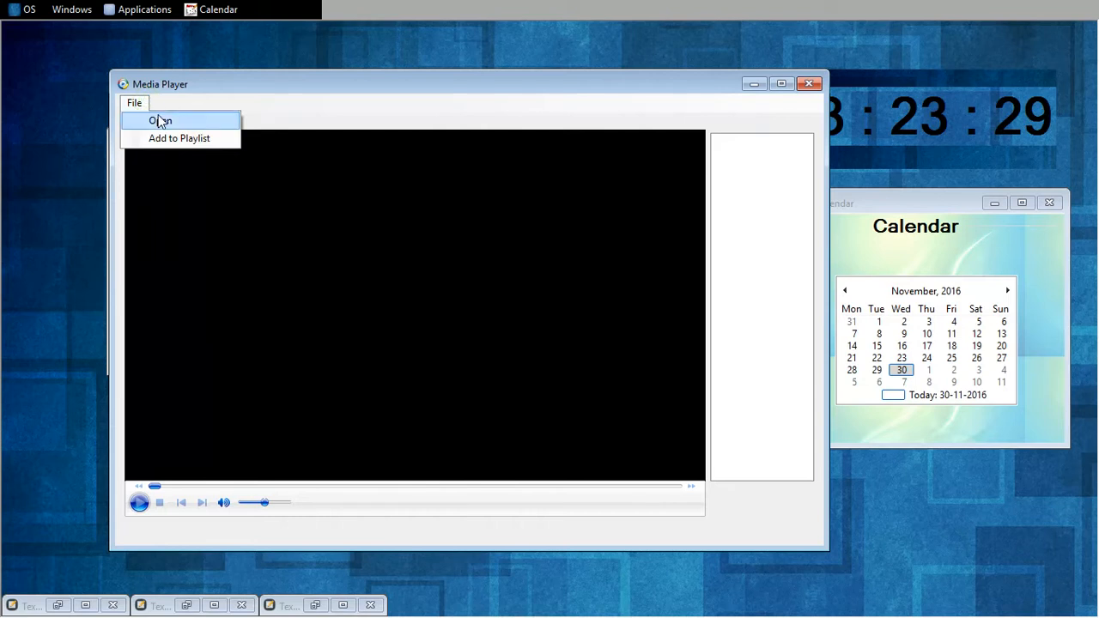
pyautogui.click(160, 120)
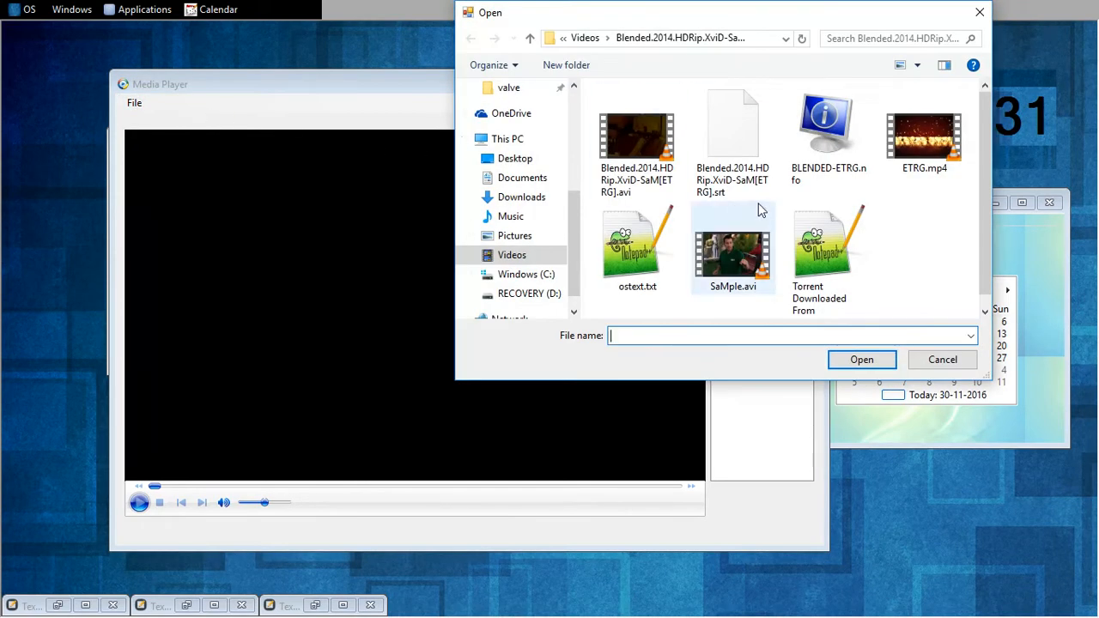
pyautogui.moveTo(637, 137)
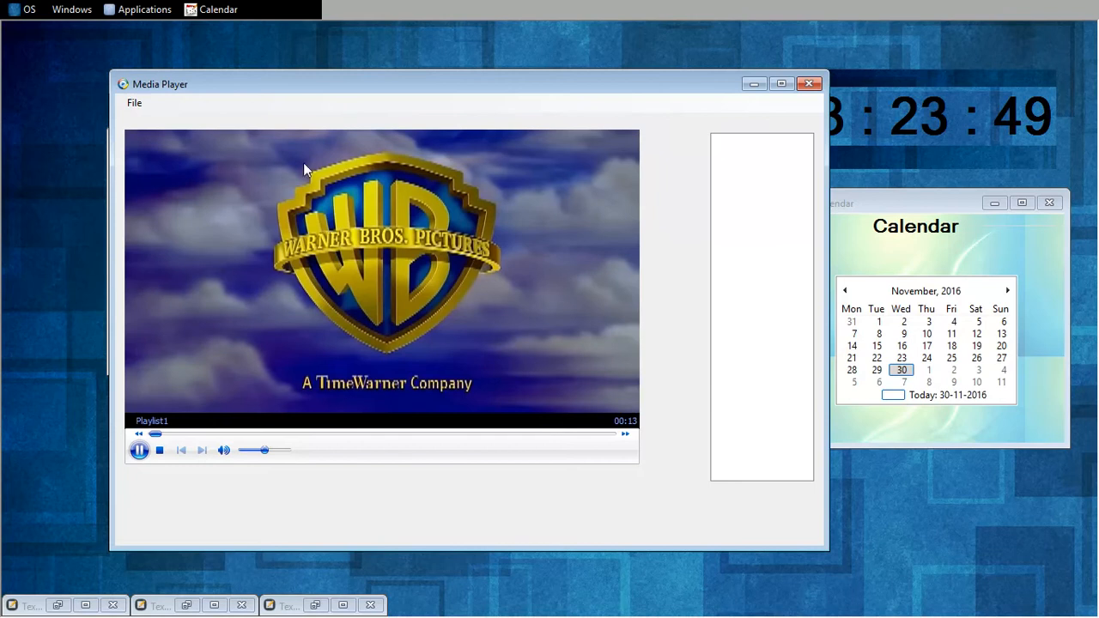
pyautogui.click(139, 450)
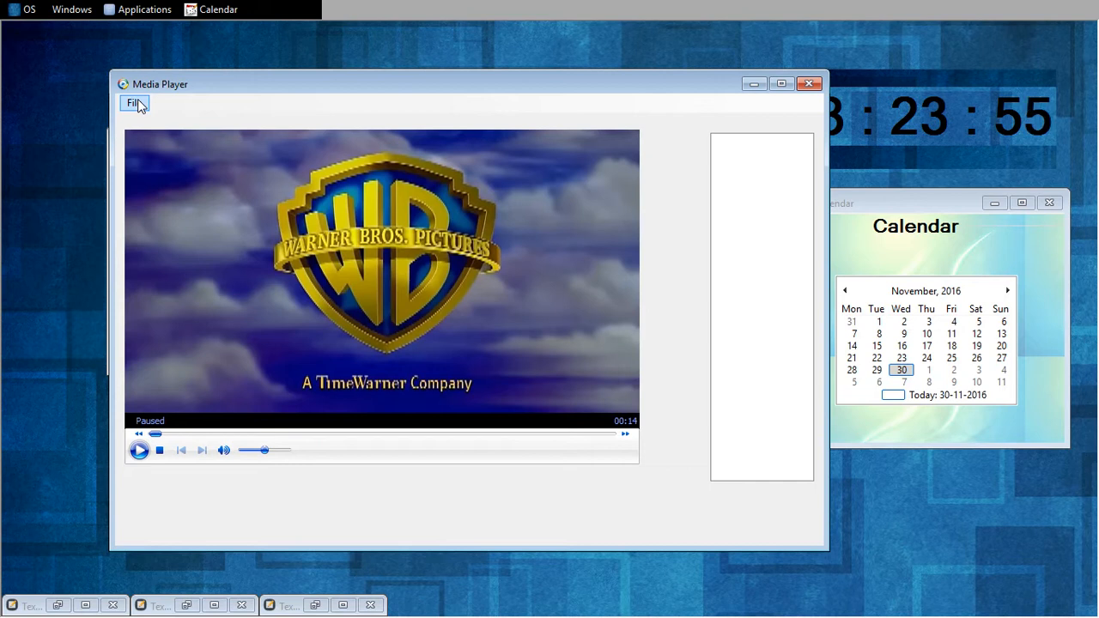
pyautogui.moveTo(696, 227)
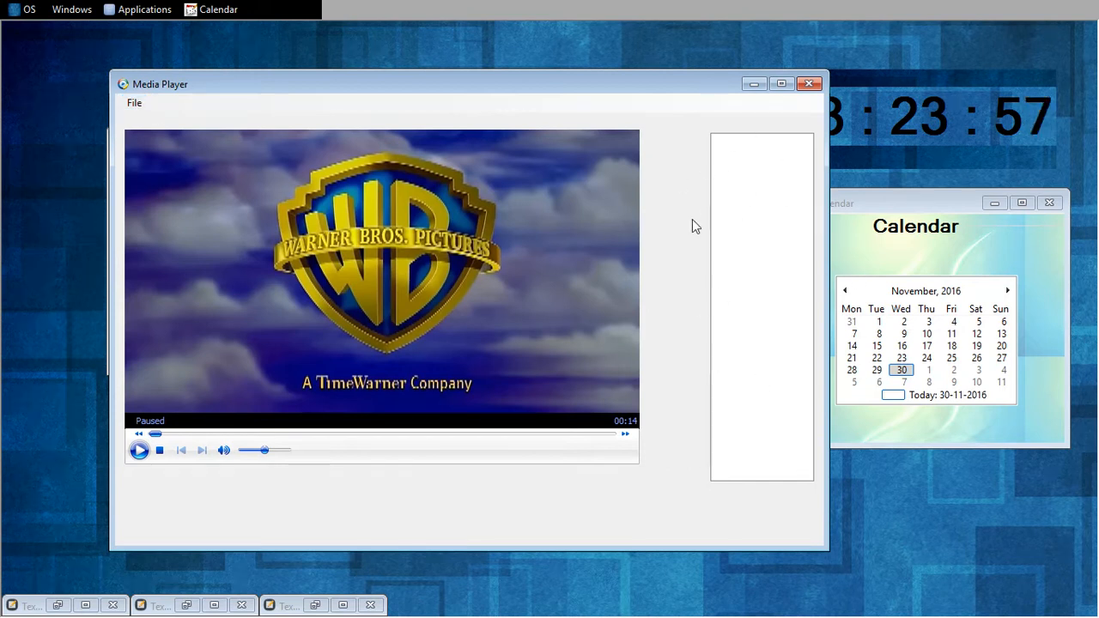
# Open and play SaMple.avi in the Media Player
pyautogui.click(134, 103)
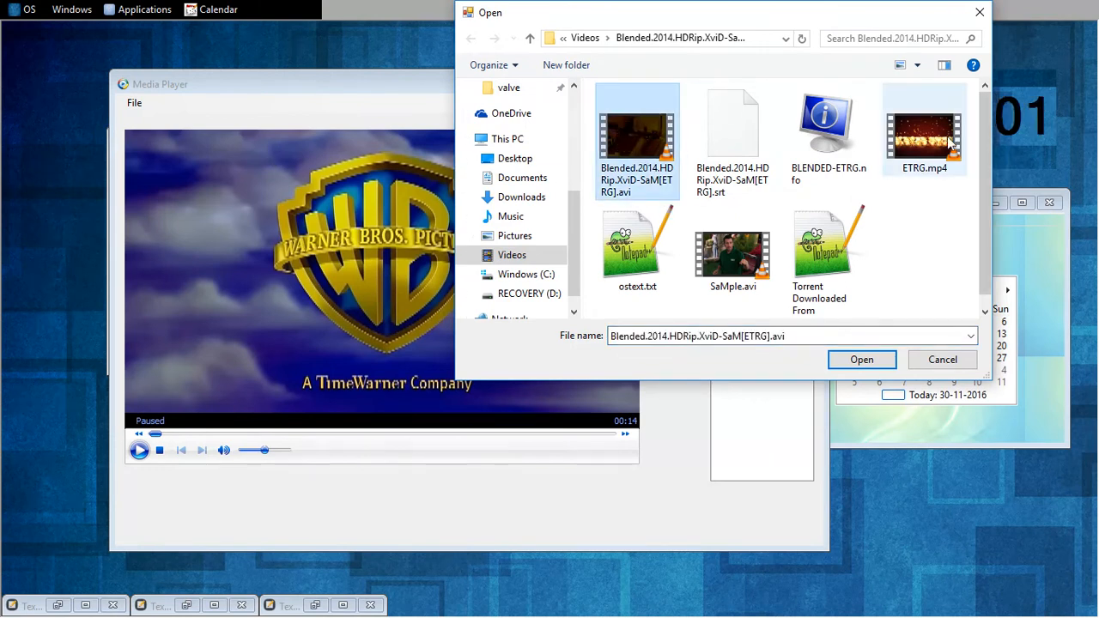
pyautogui.click(732, 249)
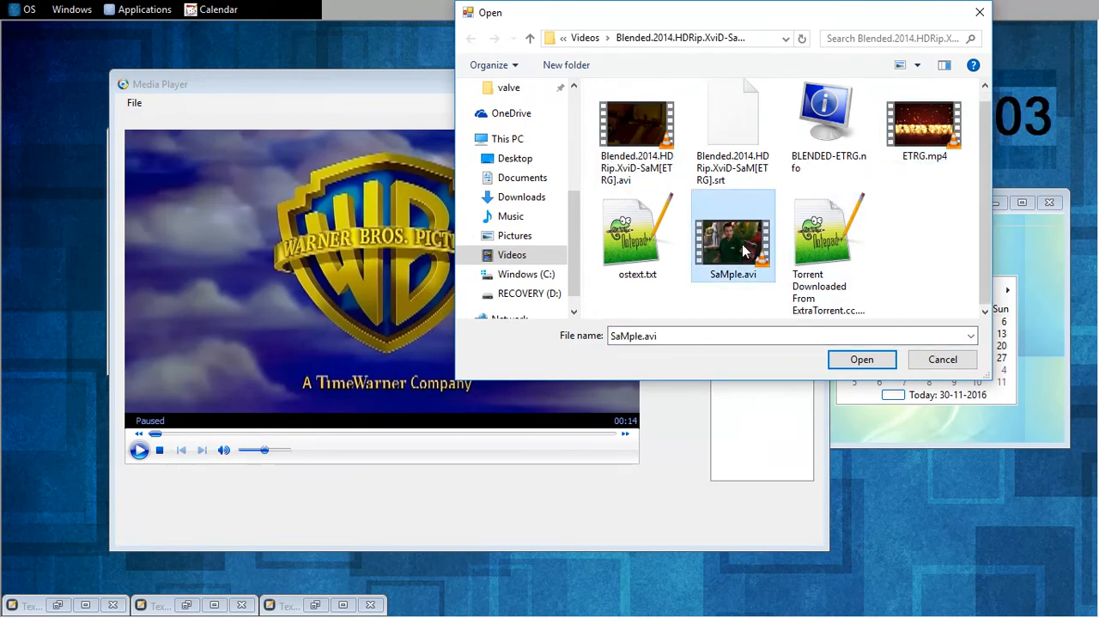
pyautogui.click(862, 359)
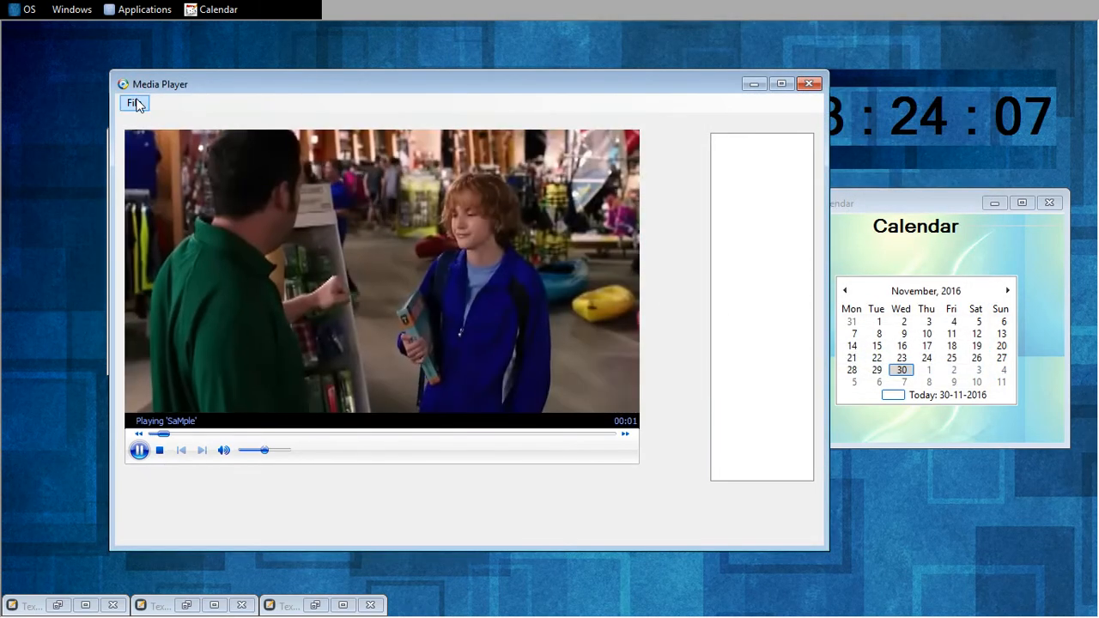
# Add ETRG.mp4 and the Blended .avi movie to the playlist
pyautogui.click(134, 104)
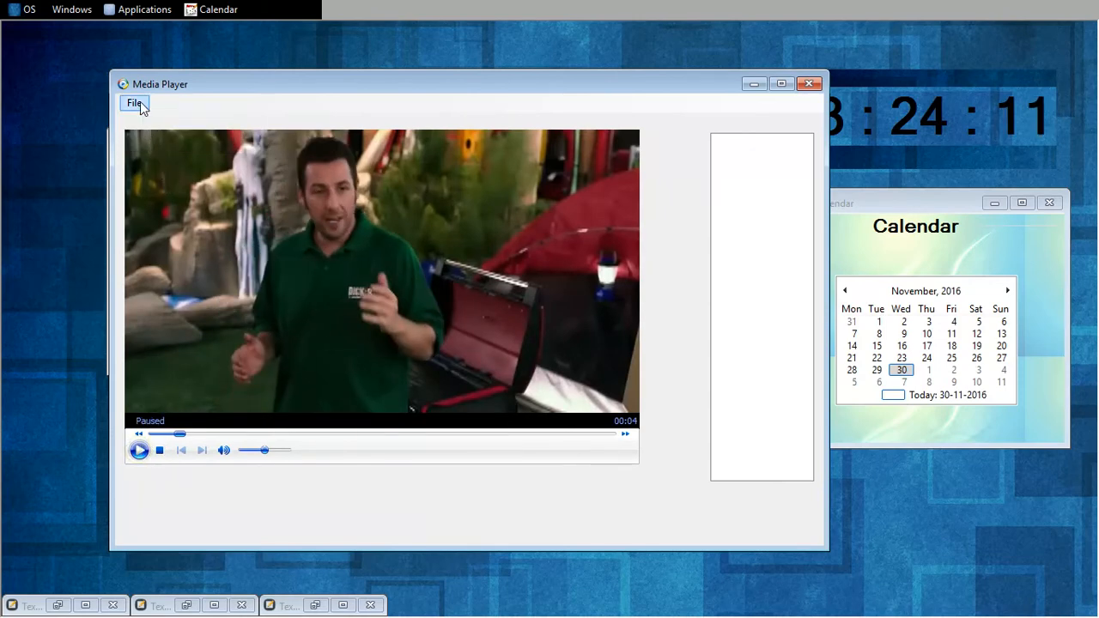
pyautogui.click(134, 103)
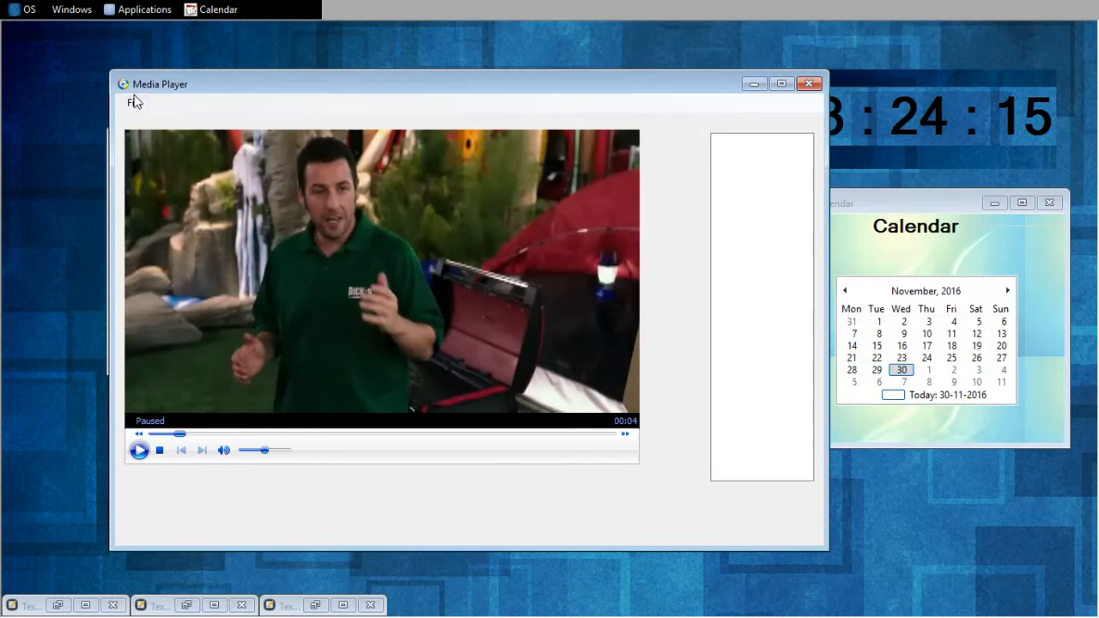
pyautogui.click(134, 103)
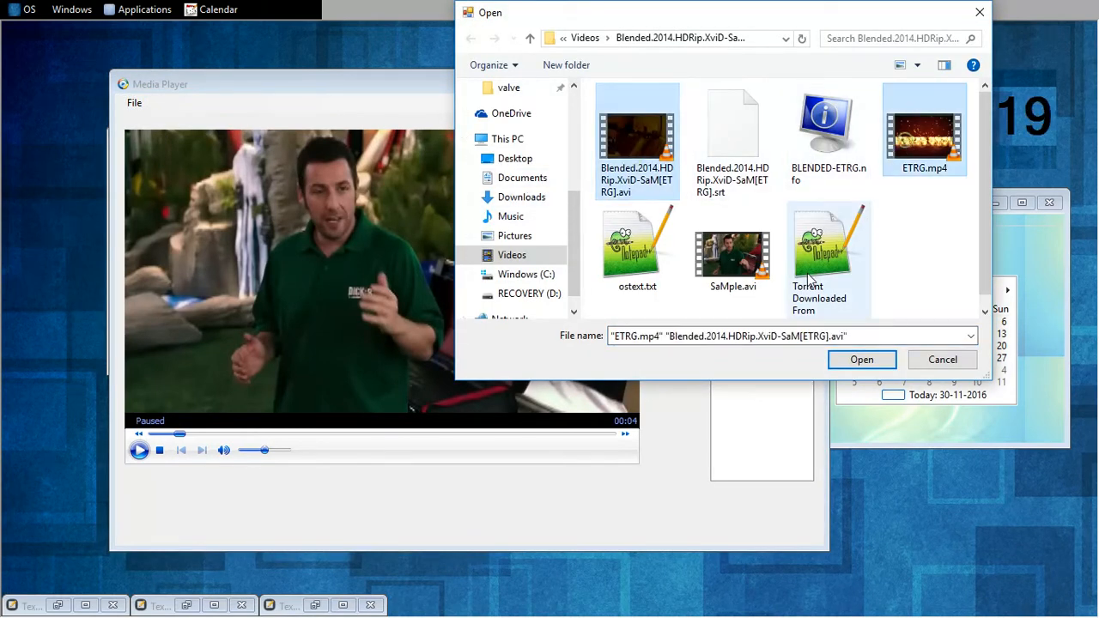
pyautogui.click(863, 359)
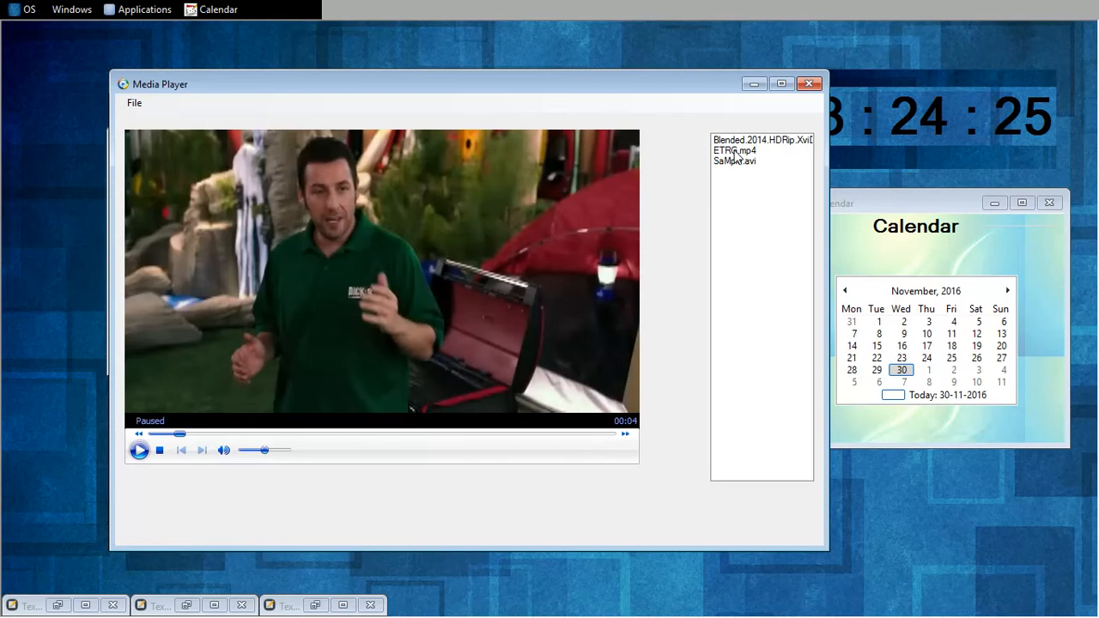
# Play ETRG.mp4 from the playlist, pause it, and bring up the Applications menu
pyautogui.doubleClick(735, 151)
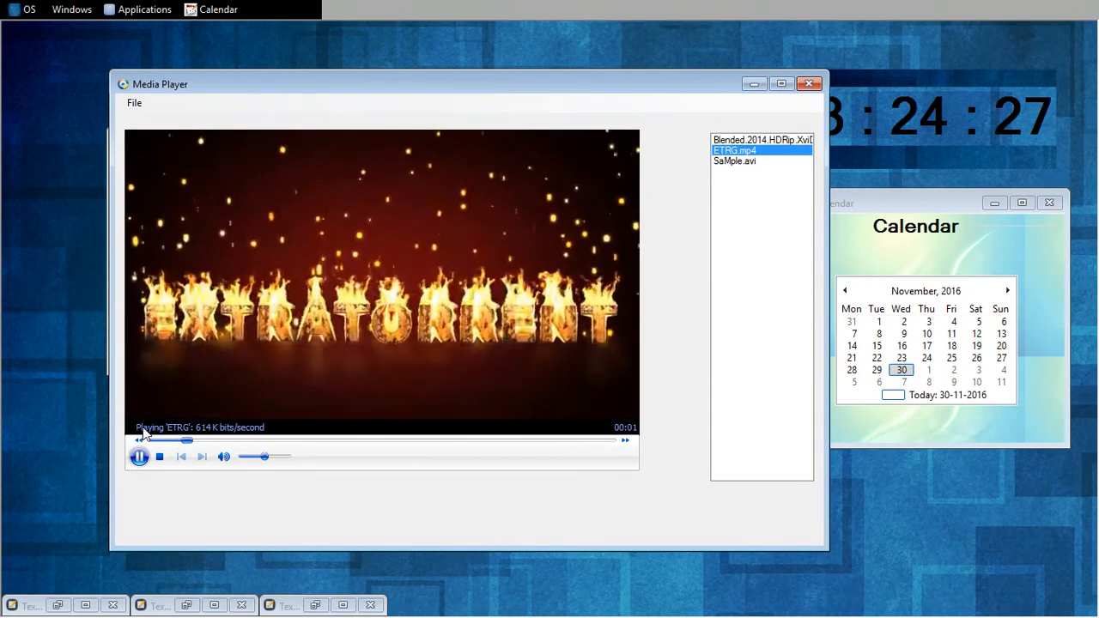
pyautogui.click(139, 457)
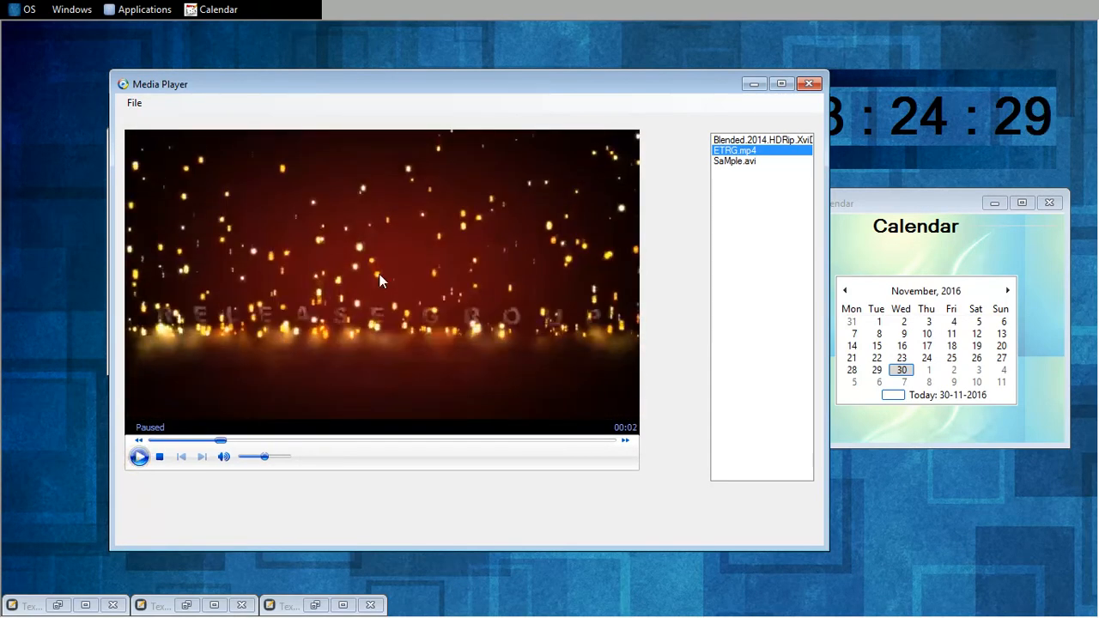
pyautogui.click(143, 10)
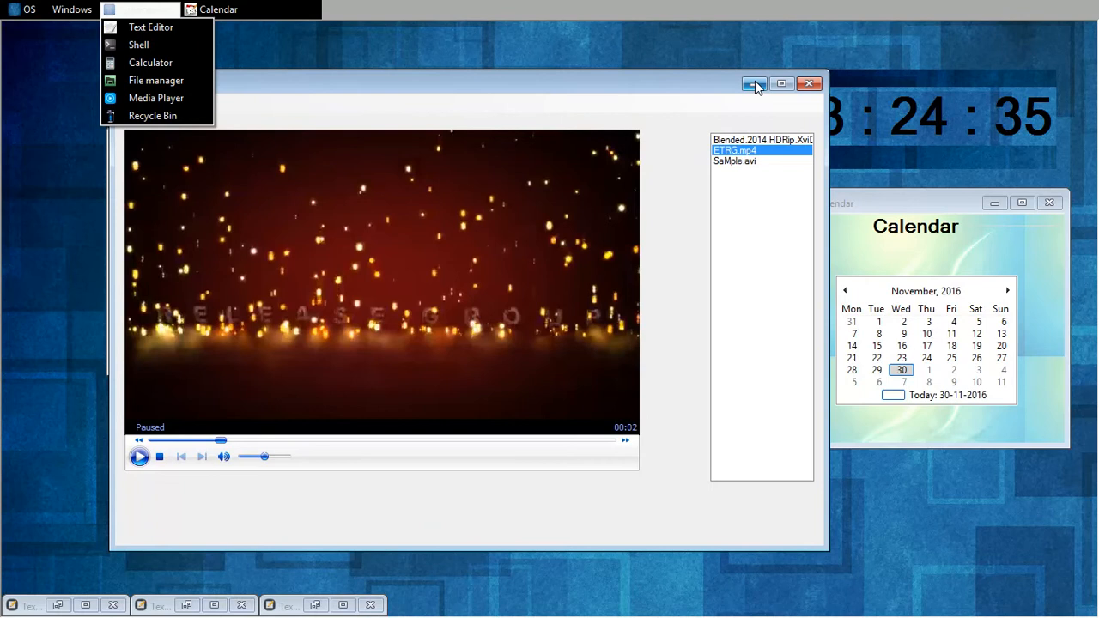
# Minimize the Media Player, run calculator from the Shell, and work out a sum giving 11
pyautogui.click(137, 45)
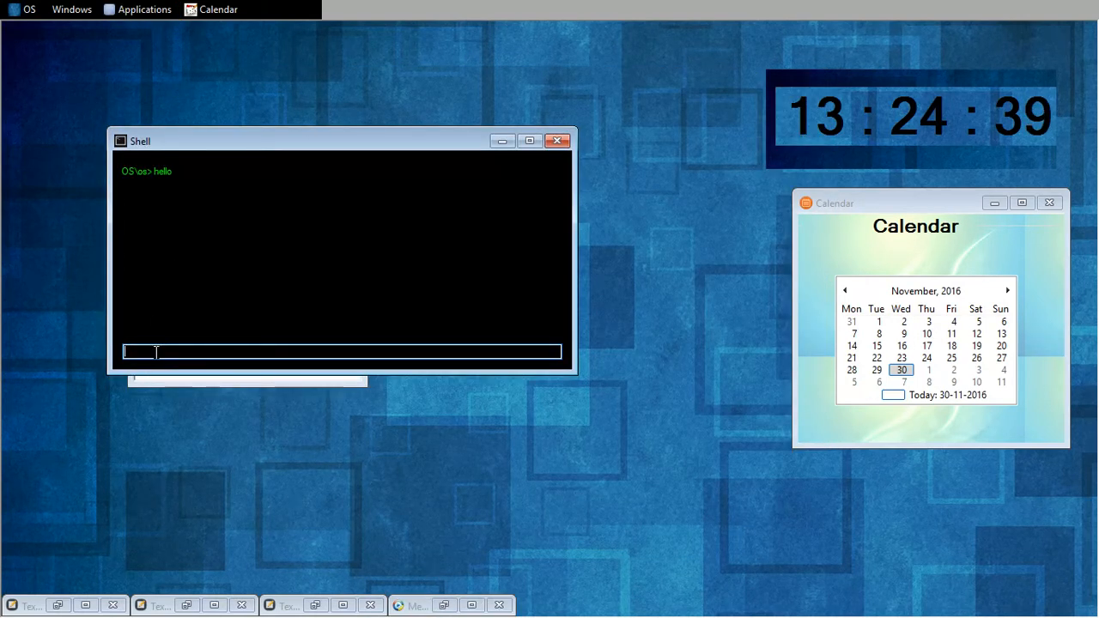
pyautogui.write('calcu')
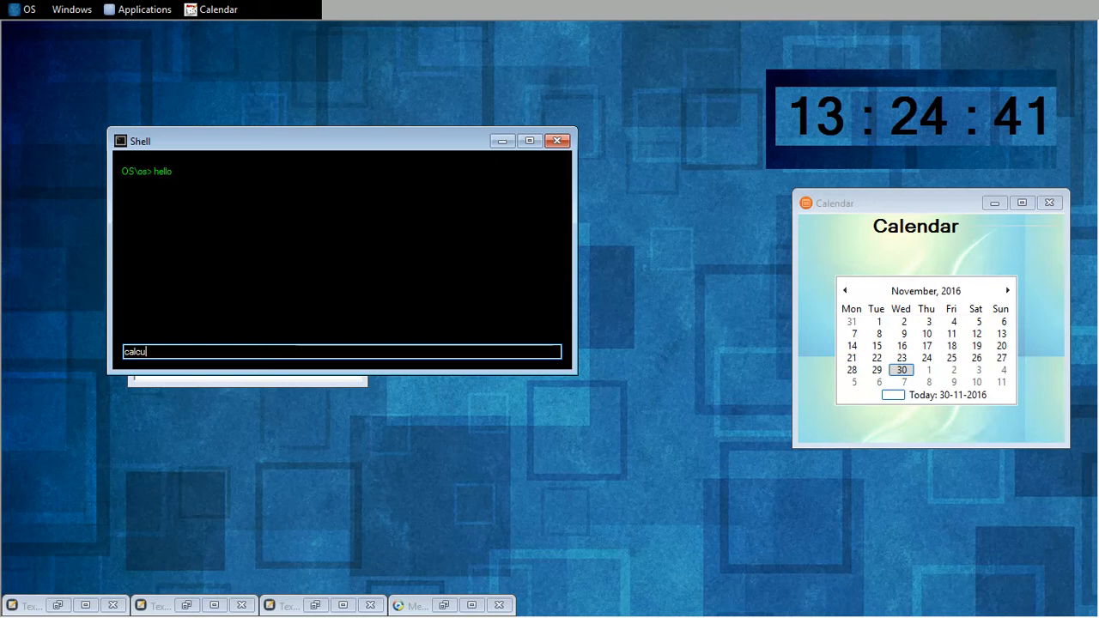
pyautogui.write('lator')
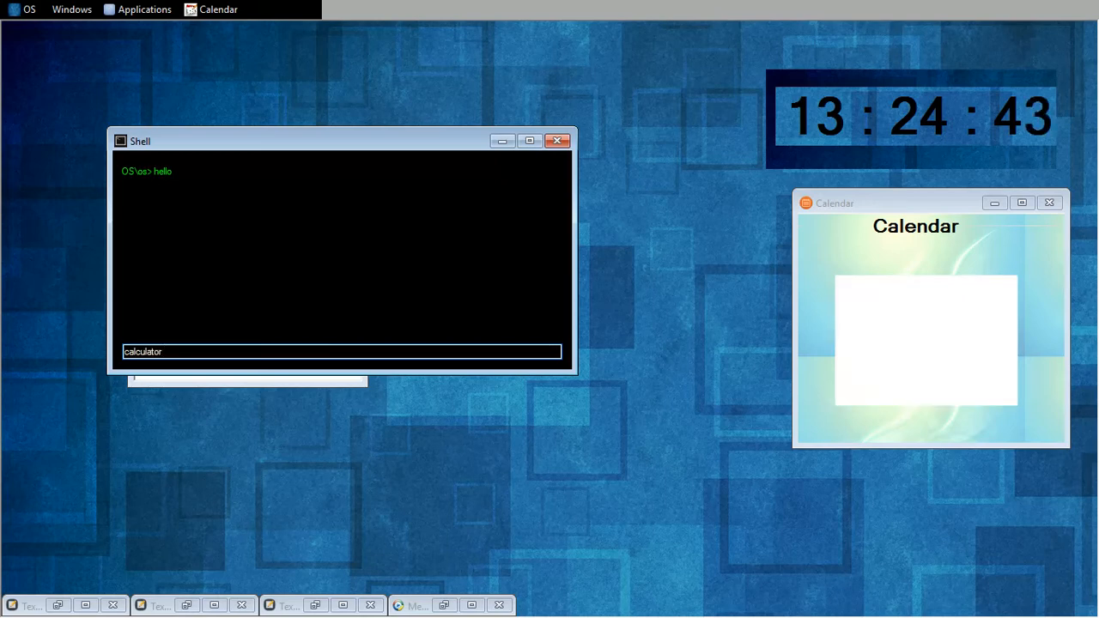
pyautogui.press('Return')
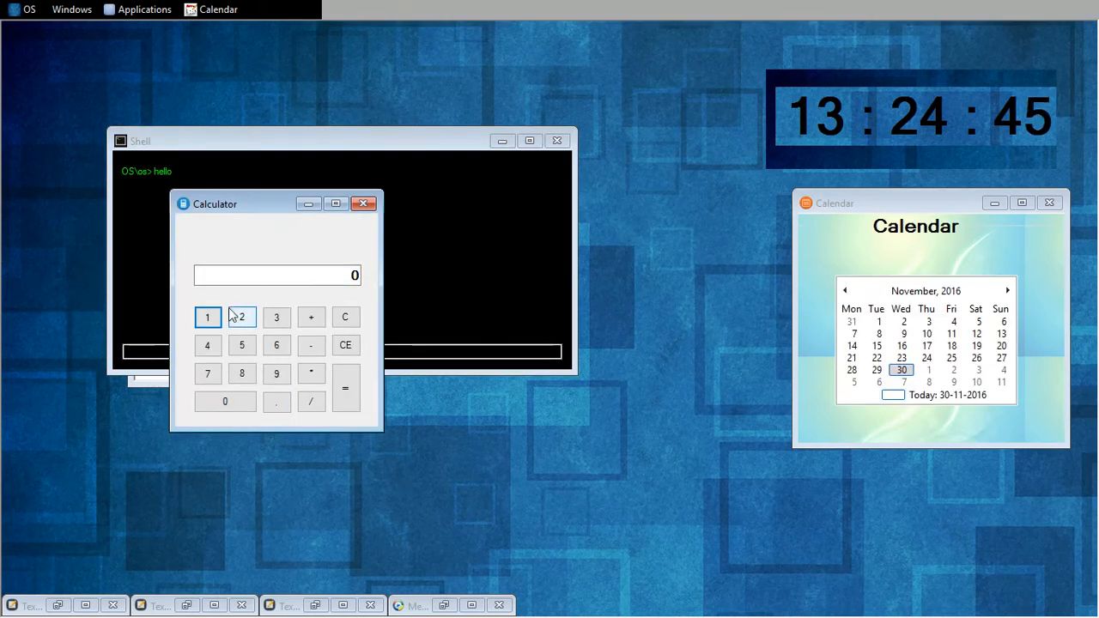
pyautogui.click(277, 373)
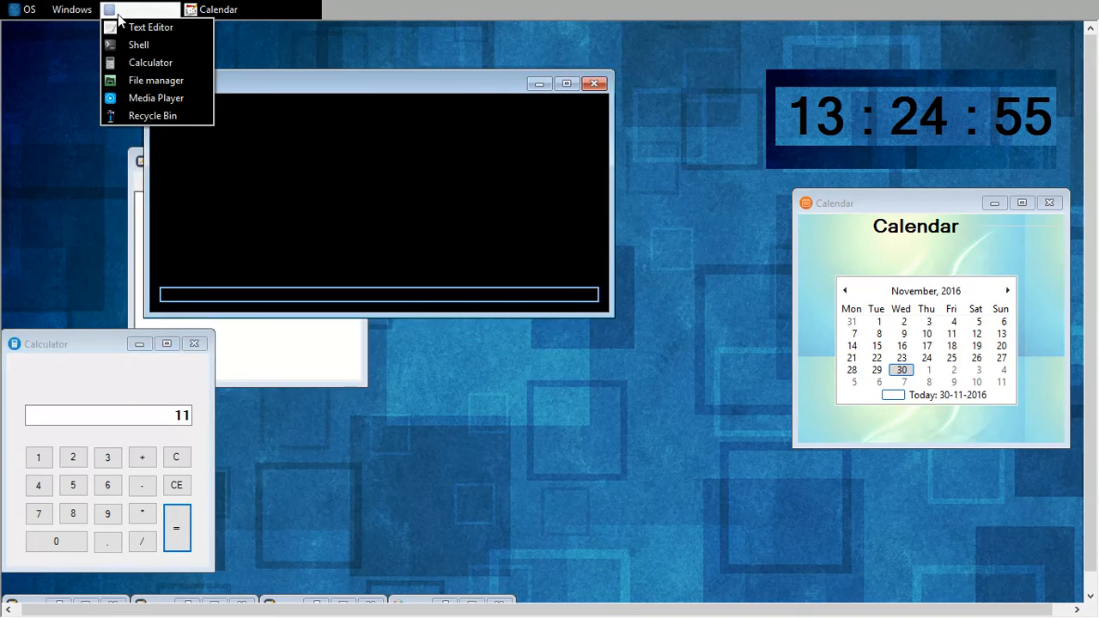
# Launch the File Manager, load the Documents folder listing, browse it, then minimize it
pyautogui.click(154, 81)
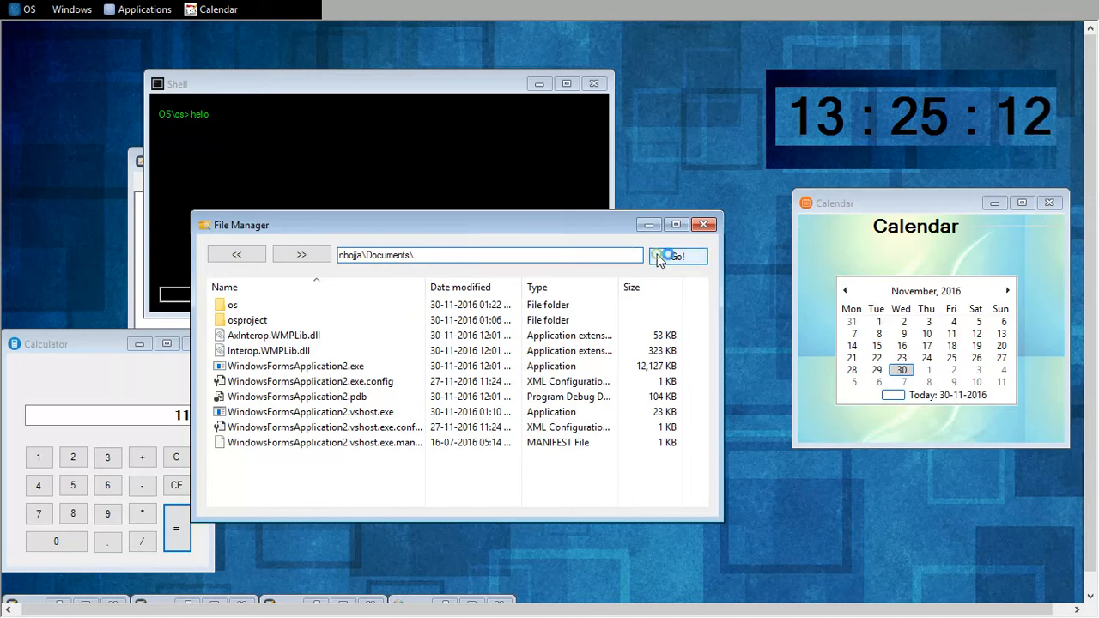
pyautogui.click(677, 256)
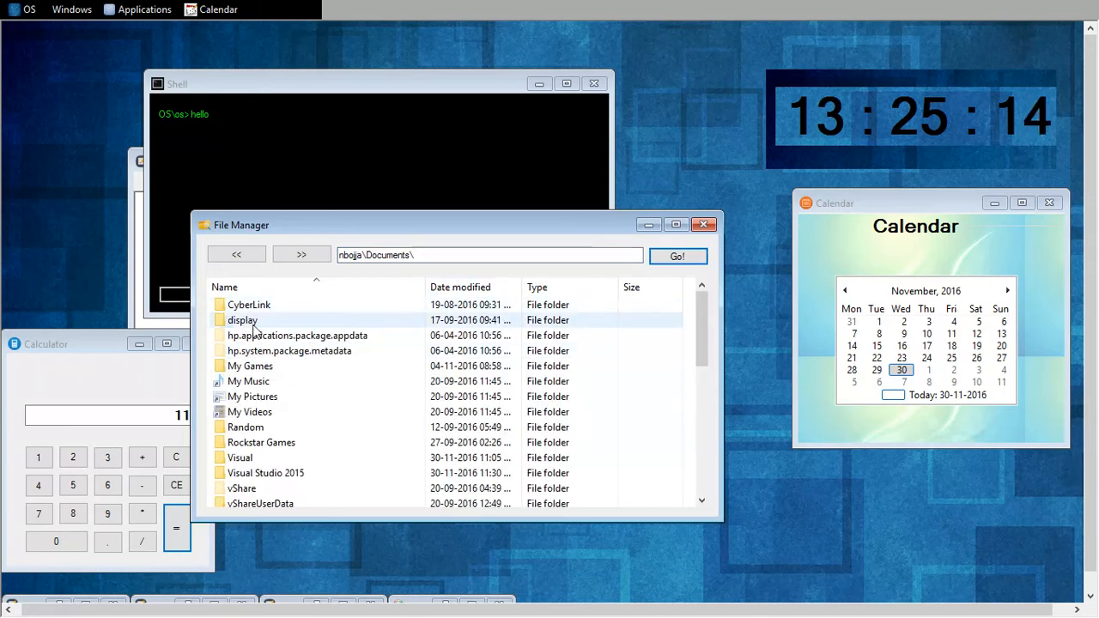
pyautogui.click(237, 254)
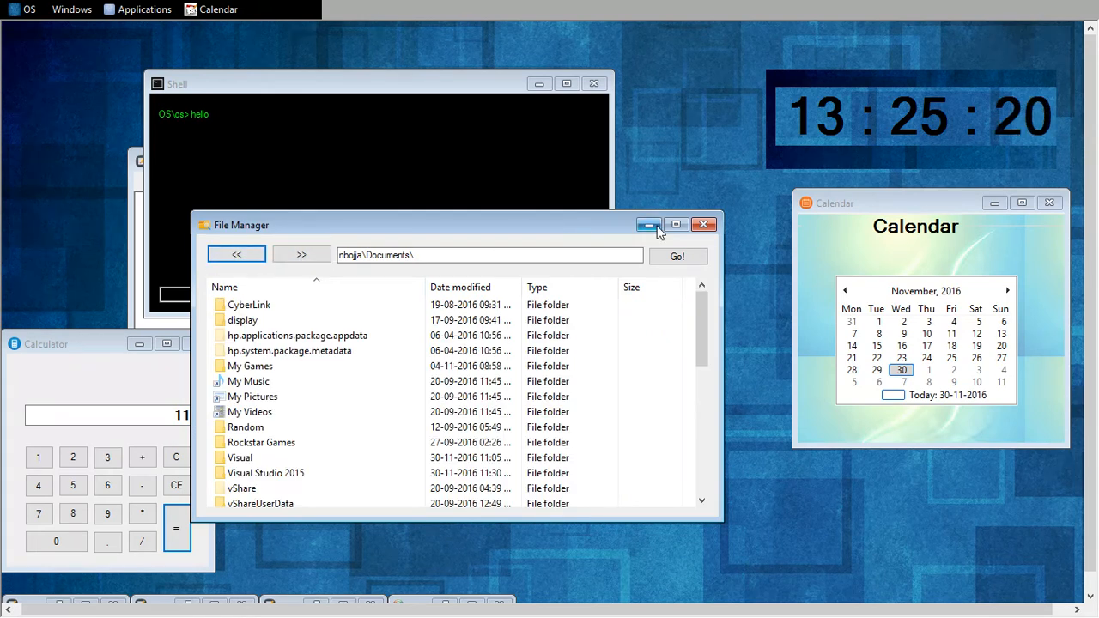
pyautogui.click(143, 10)
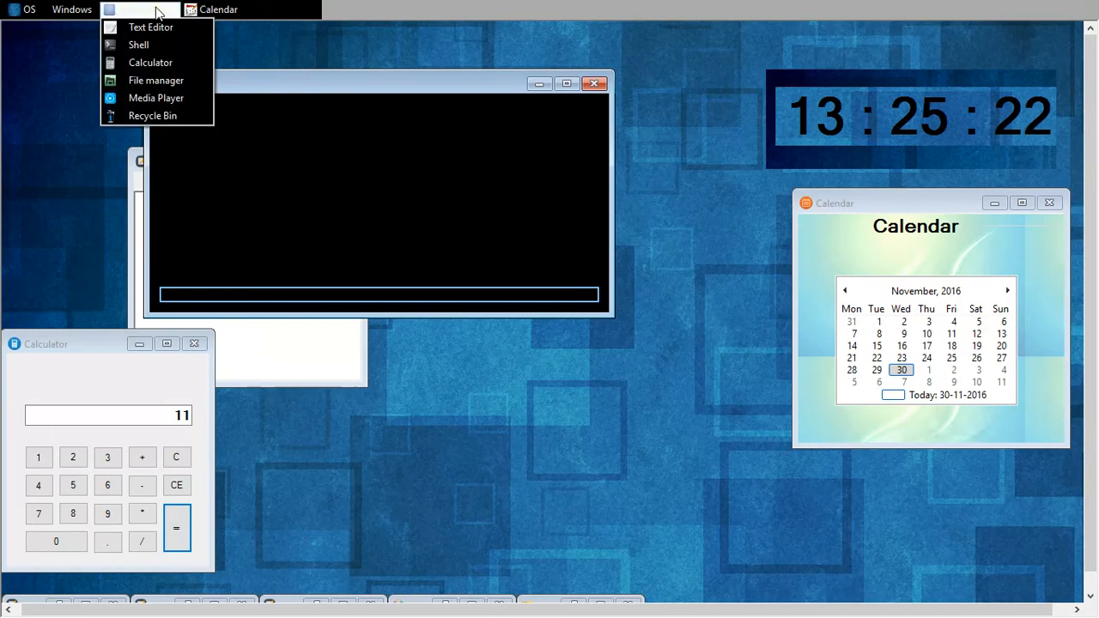
# Open the Recycle Bin window from the Applications menu
pyautogui.click(151, 115)
pyautogui.write('hello')
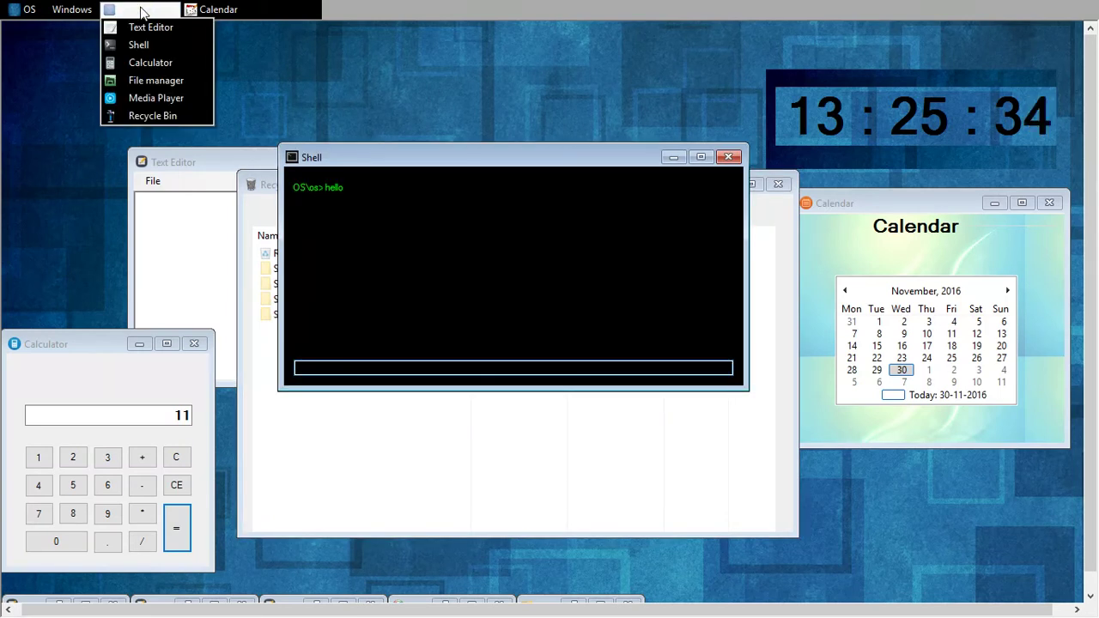
pyautogui.moveTo(155, 98)
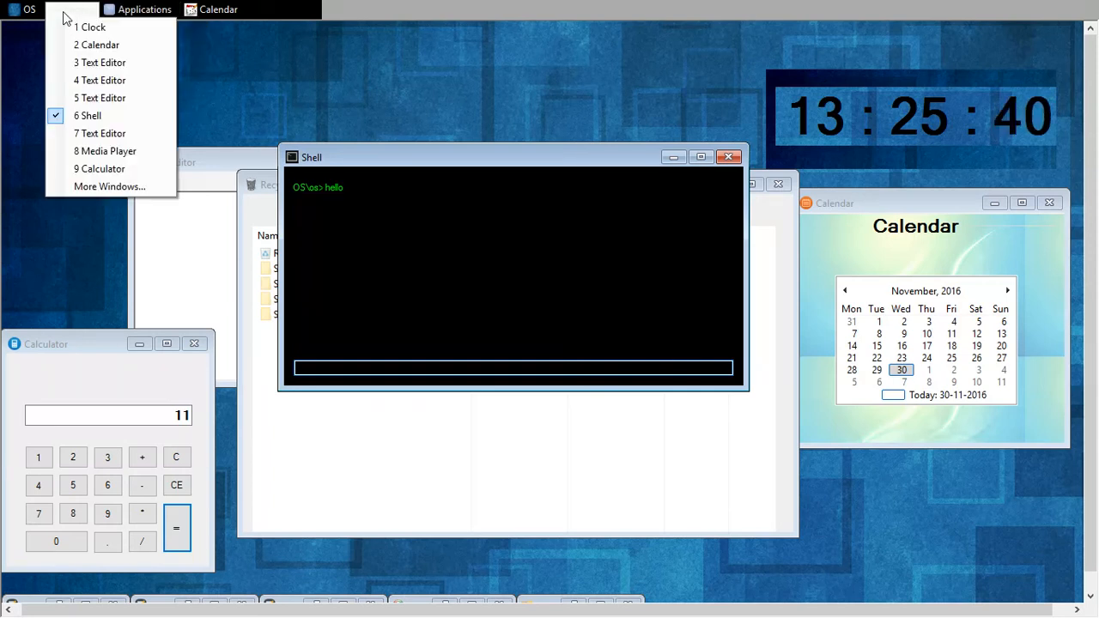
pyautogui.moveTo(72, 18)
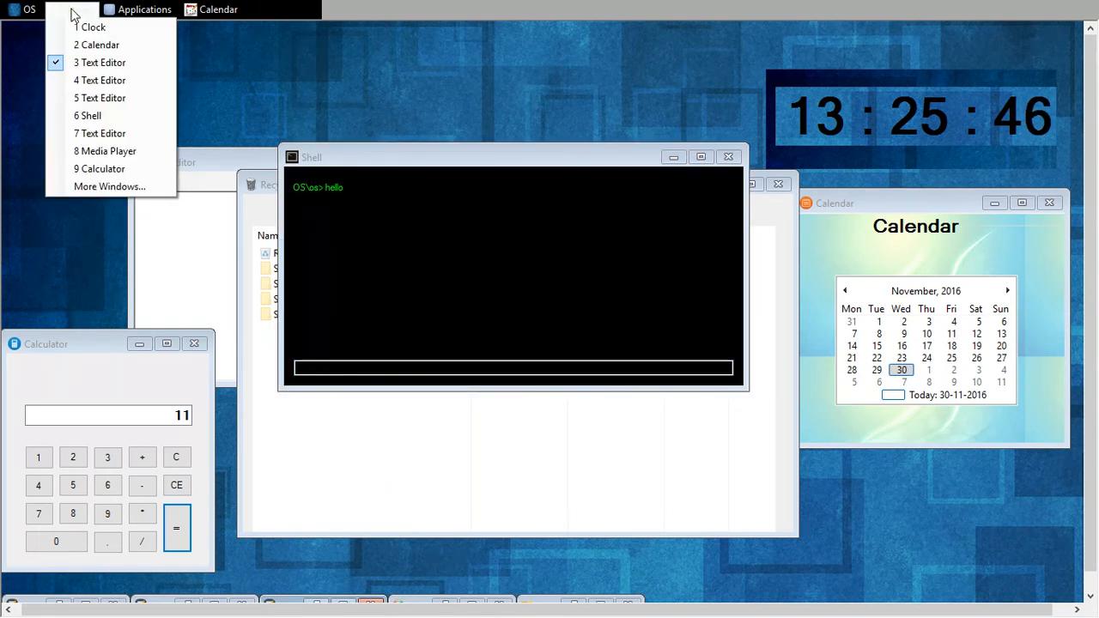
pyautogui.moveTo(105, 151)
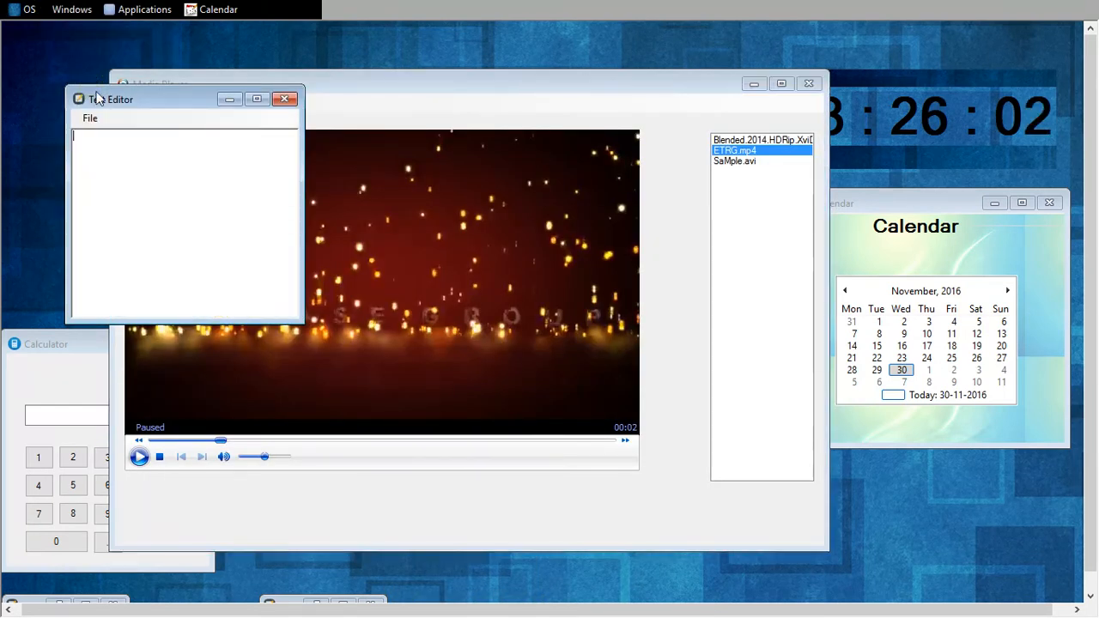
# Switch windows via the Windows menu, restoring Media Player and Text Editor, showing the CPU Monitor at 50%
pyautogui.click(72, 10)
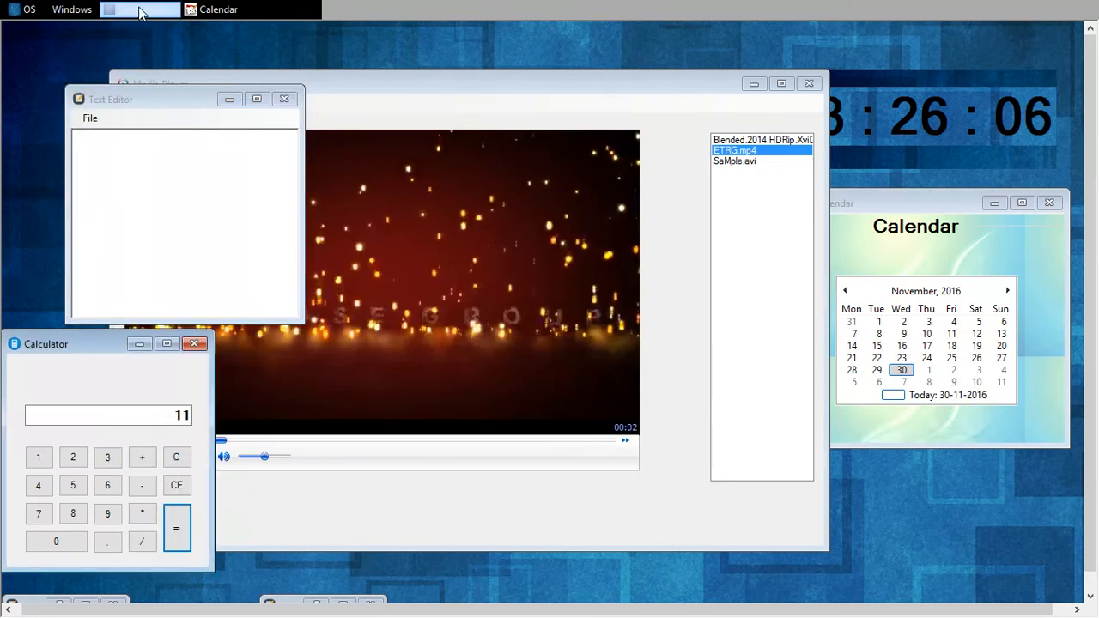
pyautogui.click(141, 10)
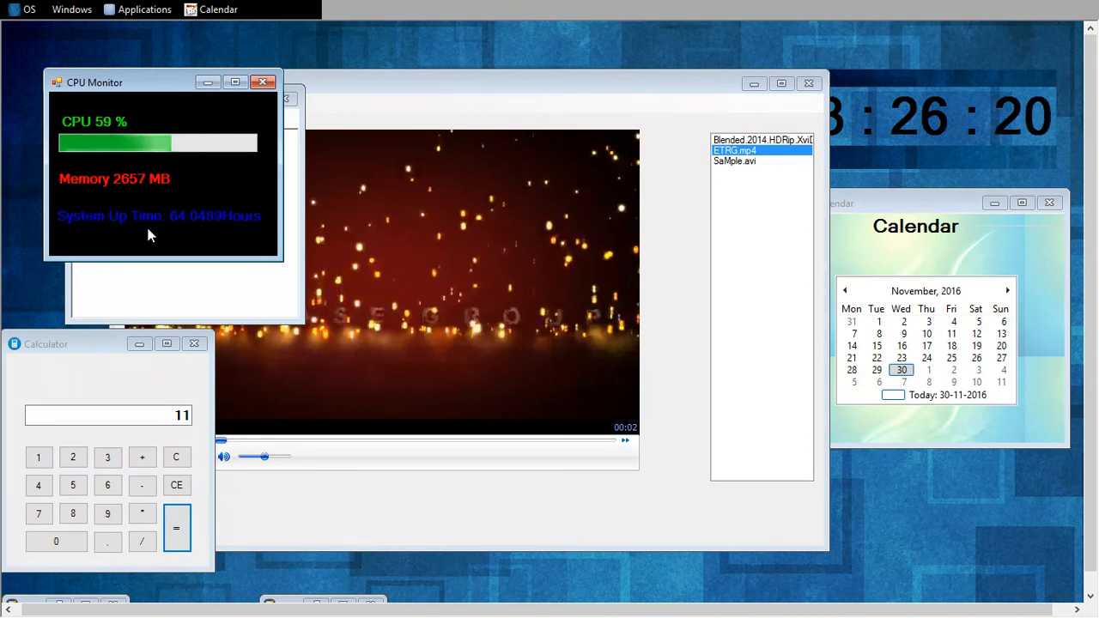
pyautogui.moveTo(196, 226)
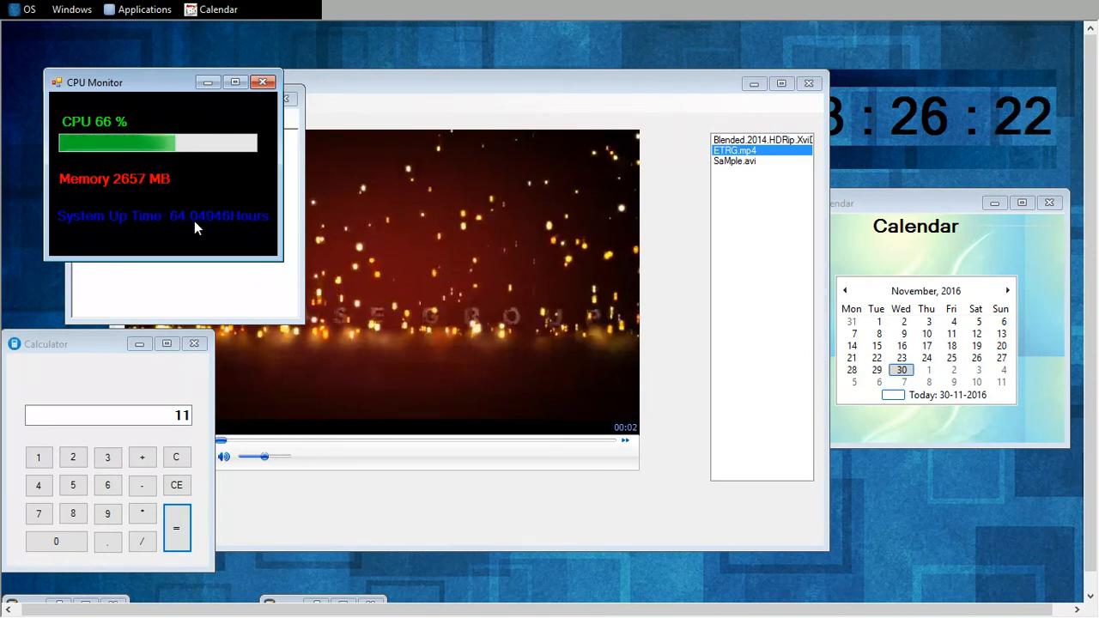